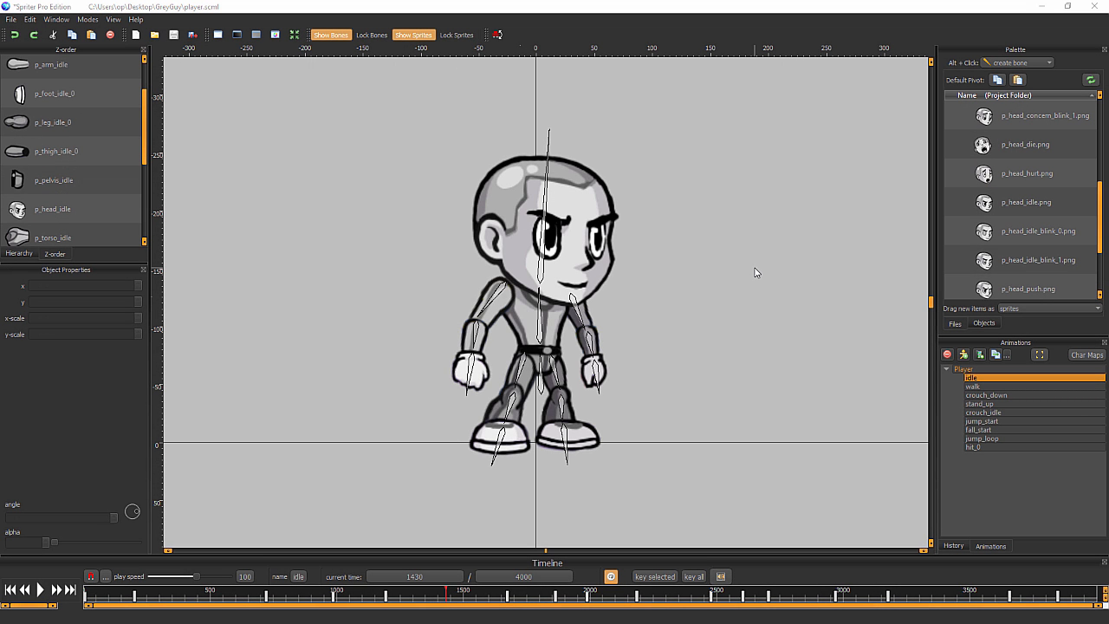
pyautogui.moveTo(770, 266)
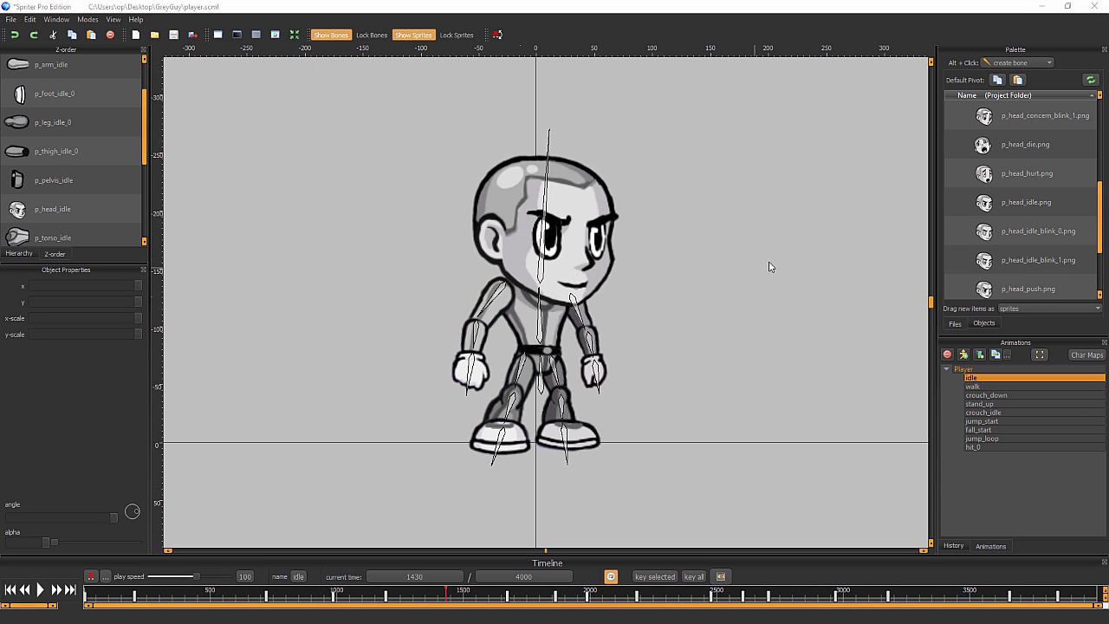
# - Preview p_head_idle.png and p_head_idle_blink_1.png, then close the default pivot editor
pyautogui.click(1027, 202)
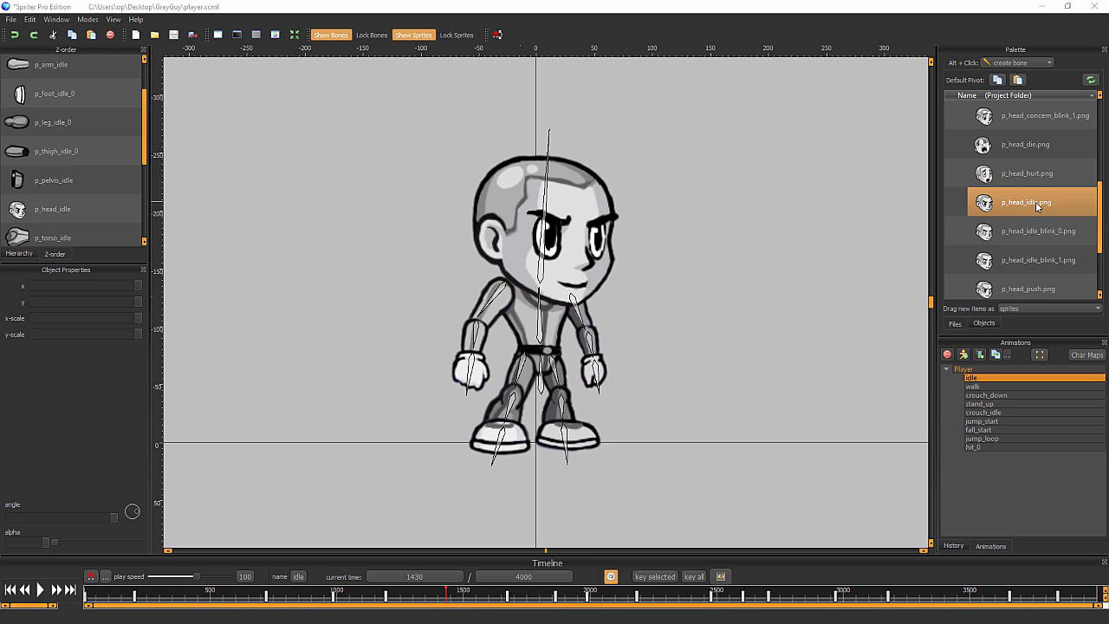
pyautogui.click(1037, 260)
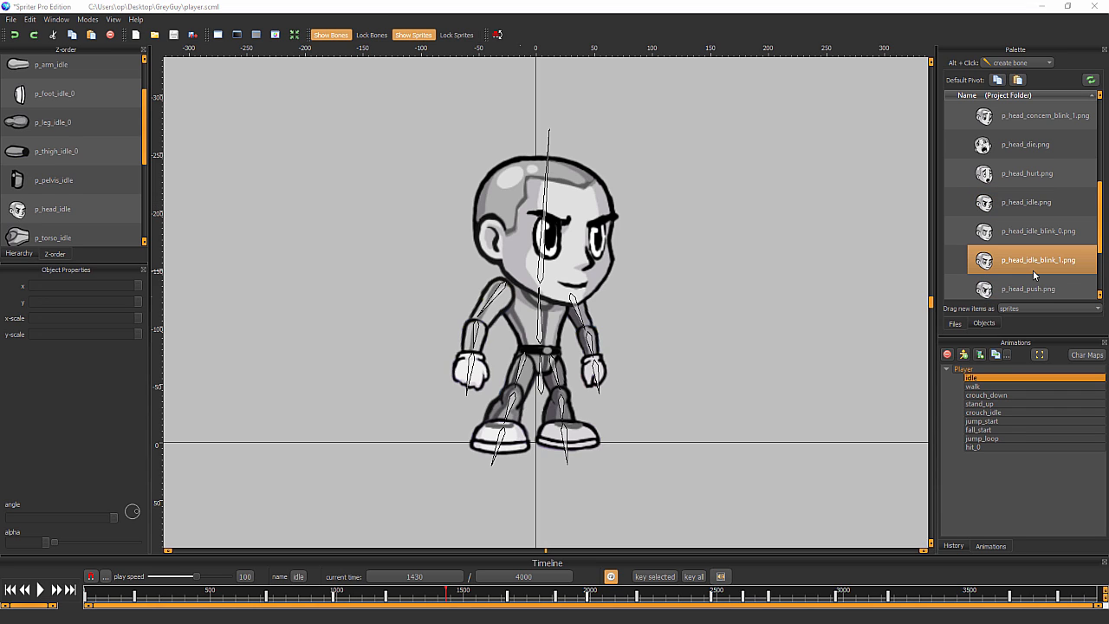
pyautogui.click(1026, 202)
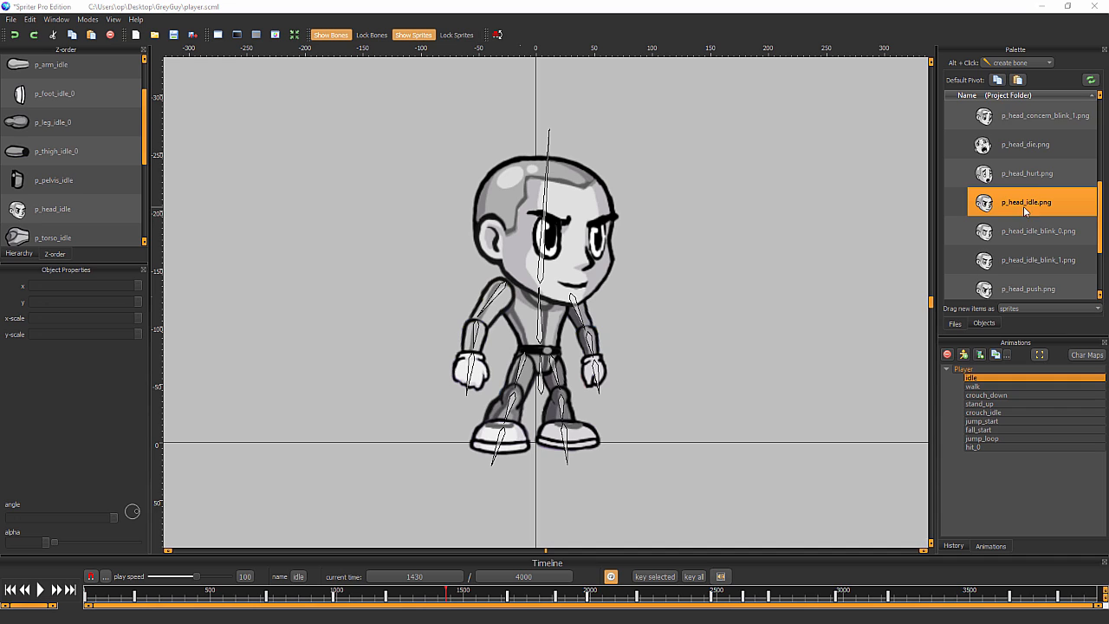
pyautogui.moveTo(1040, 208)
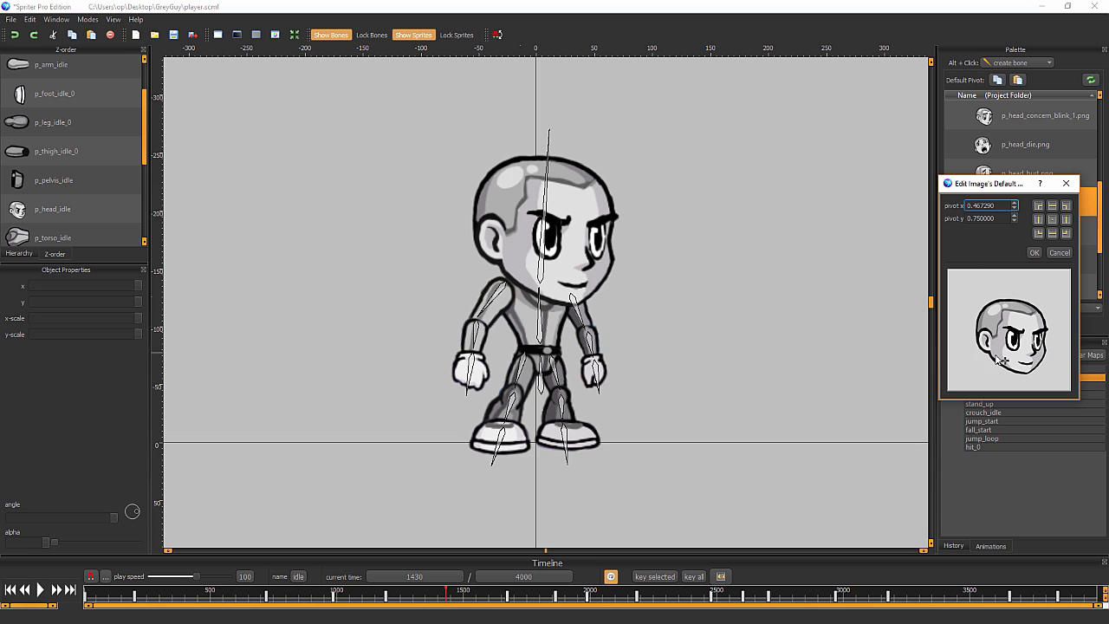
pyautogui.moveTo(1005, 370)
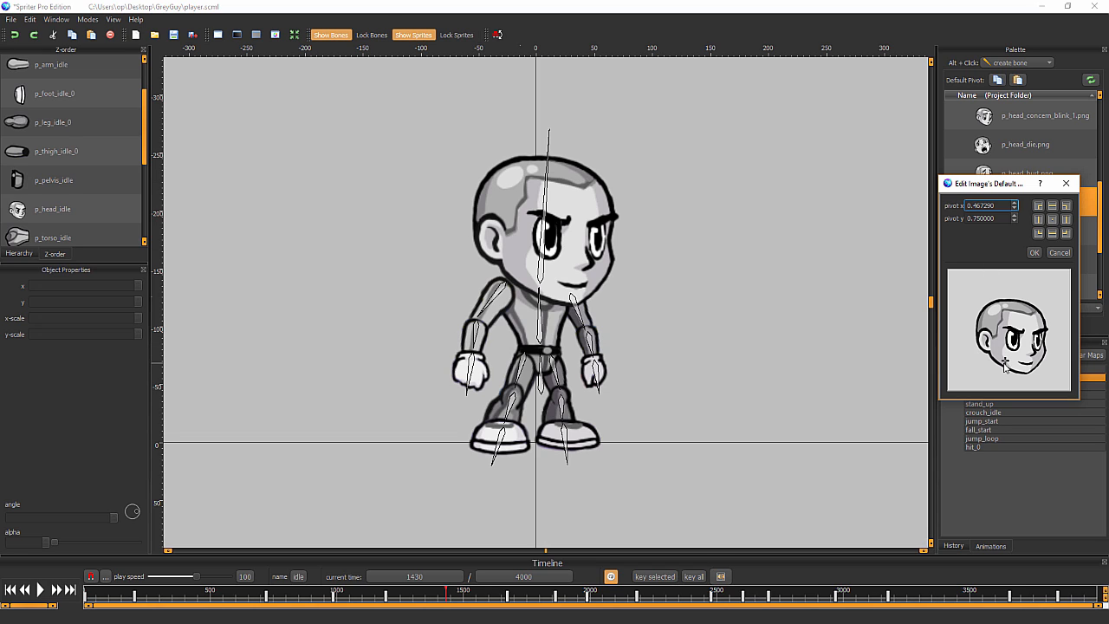
pyautogui.moveTo(1023, 238)
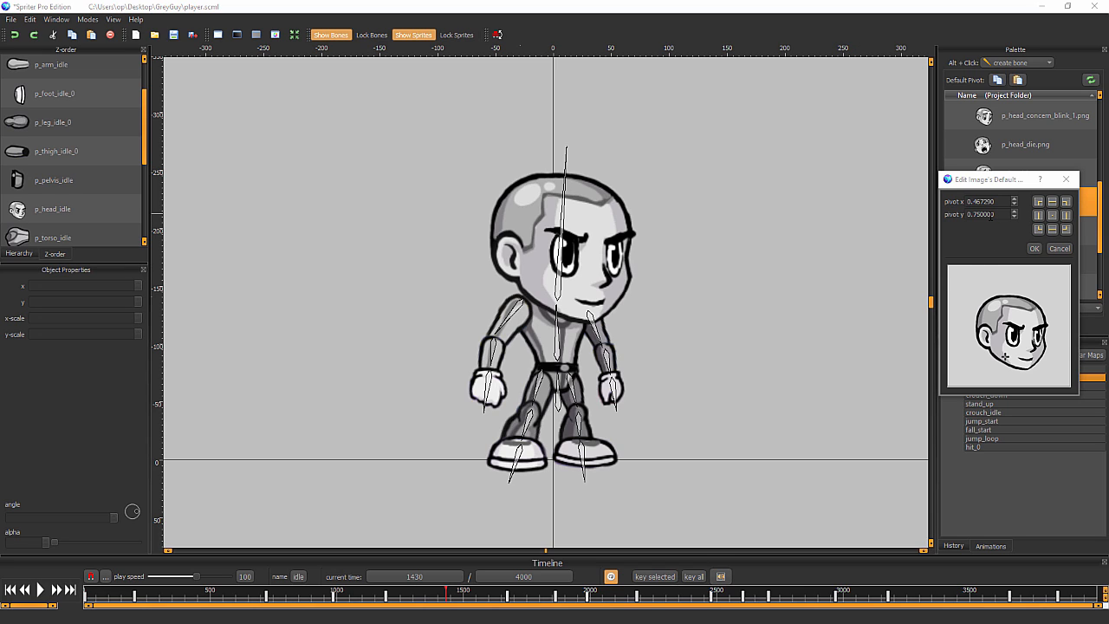
pyautogui.moveTo(988, 245)
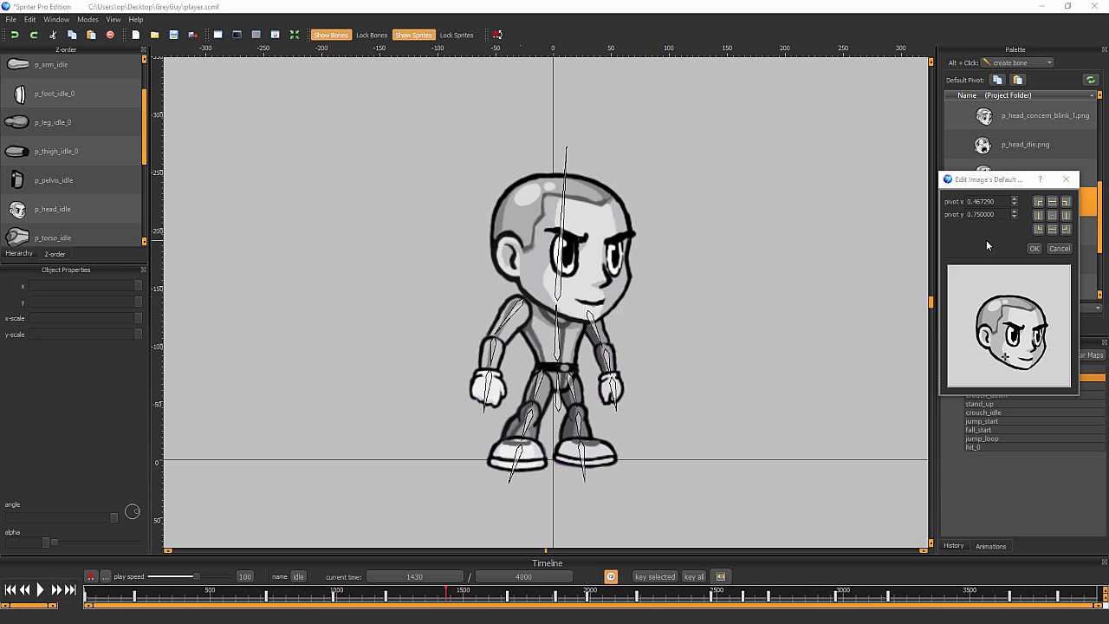
pyautogui.click(1034, 247)
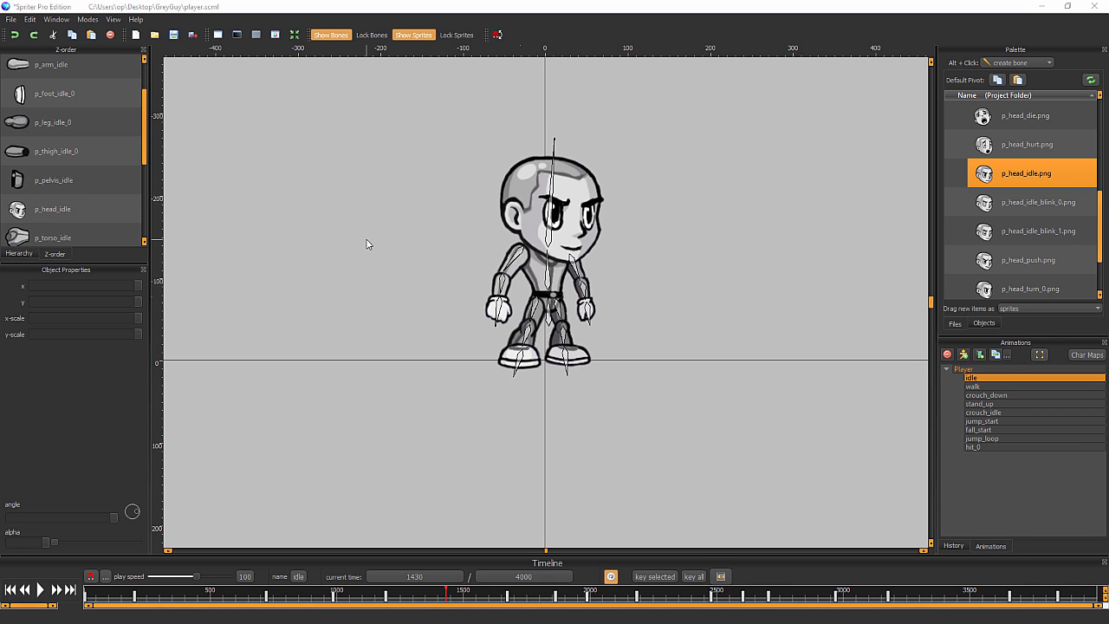
pyautogui.moveTo(613, 267)
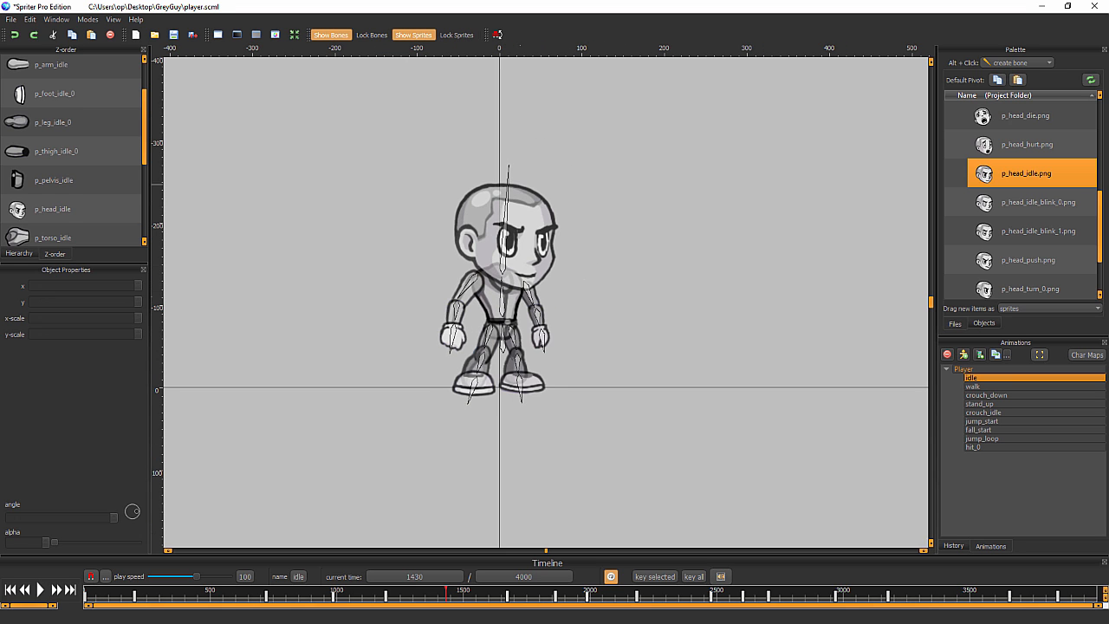
# - Show the player's Character Maps window, with Hat Head available and none active
pyautogui.click(1087, 355)
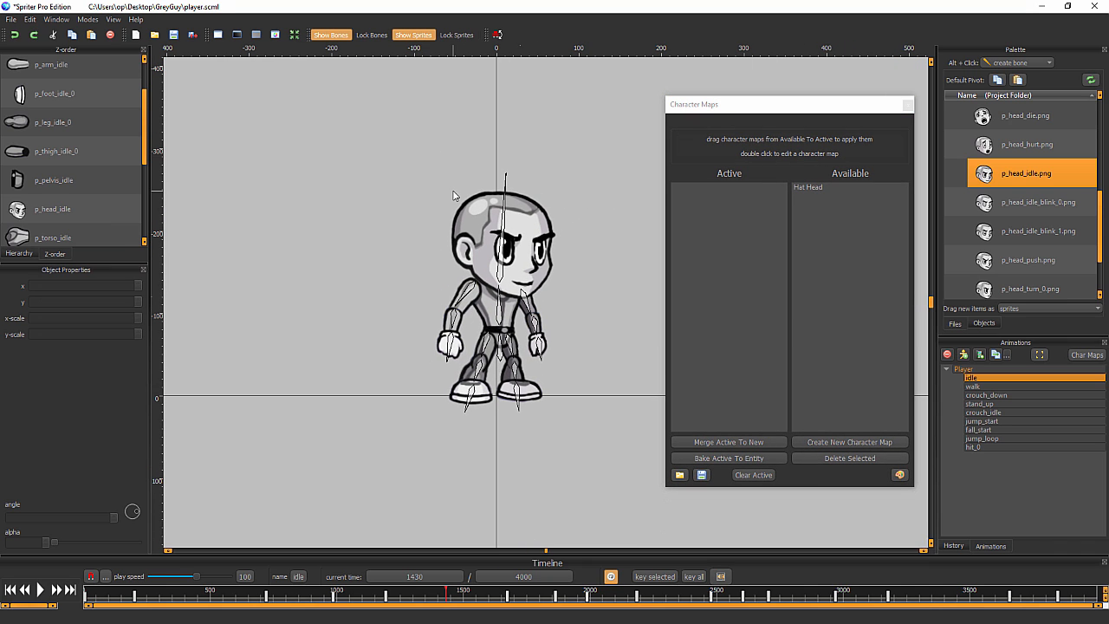
pyautogui.click(52, 208)
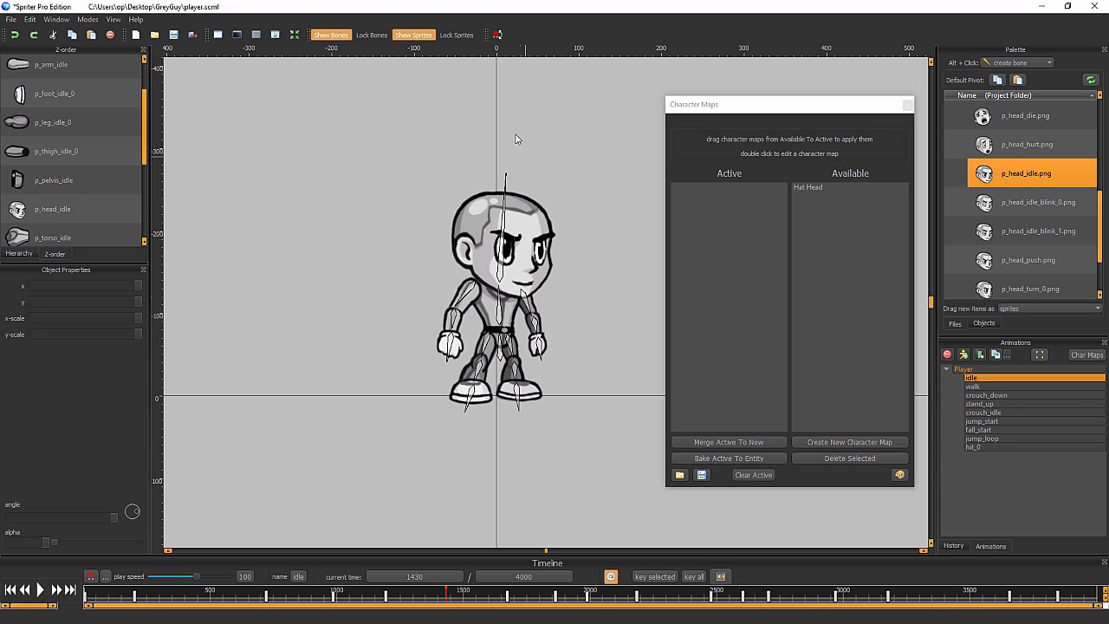
pyautogui.click(808, 187)
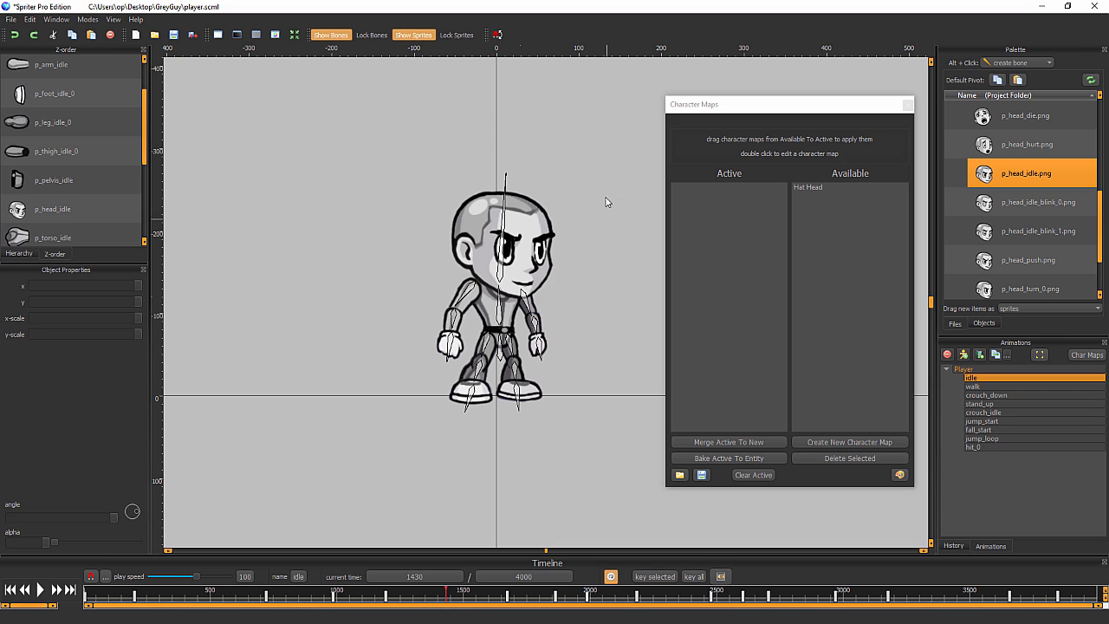
pyautogui.moveTo(774, 225)
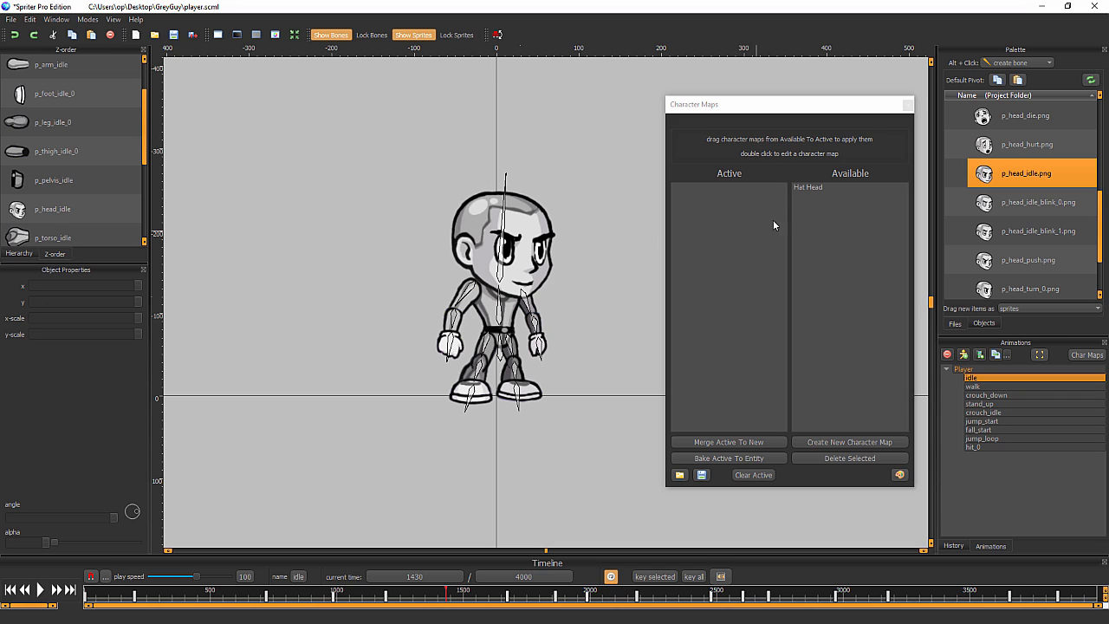
# - Make Hat Head active and select the hat-showing head idle image in the Palette
pyautogui.moveTo(808, 186); pyautogui.dragTo(716, 194)
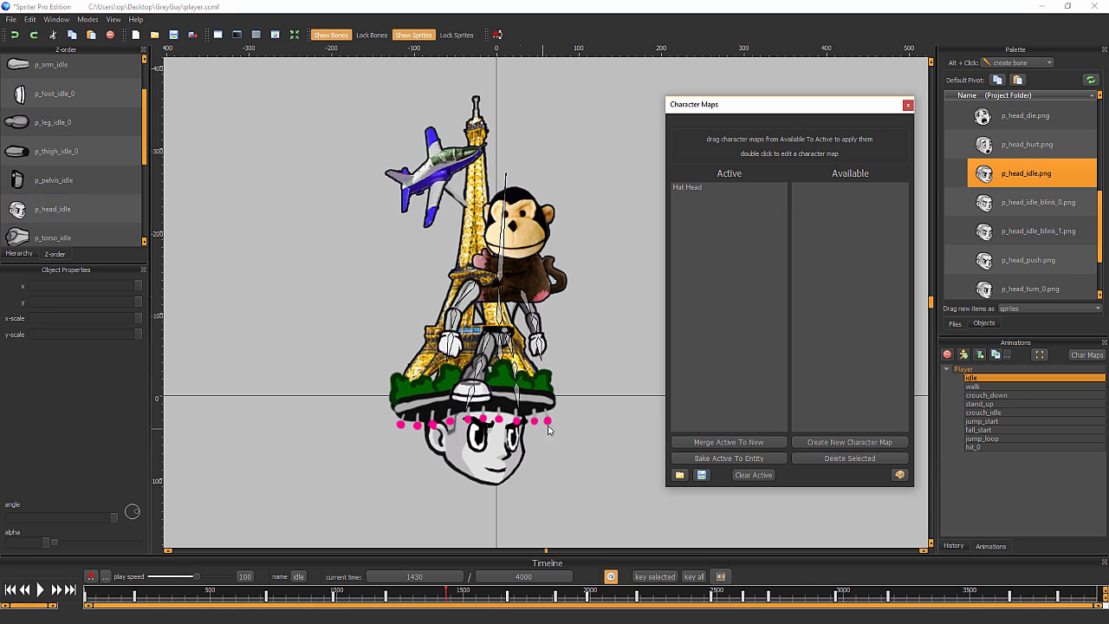
pyautogui.click(52, 208)
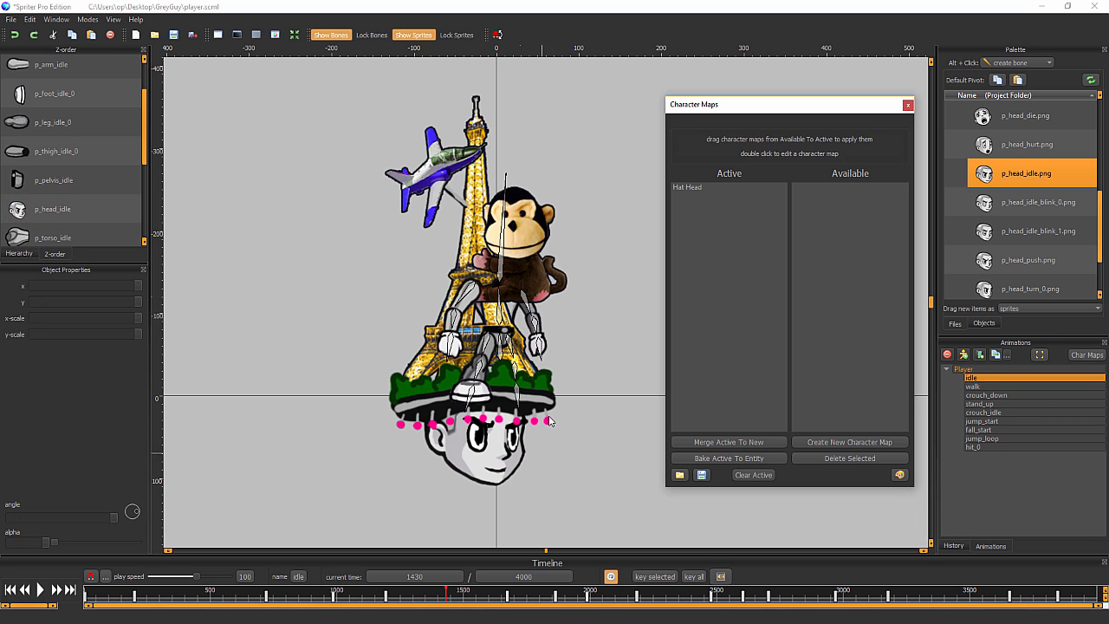
pyautogui.click(54, 92)
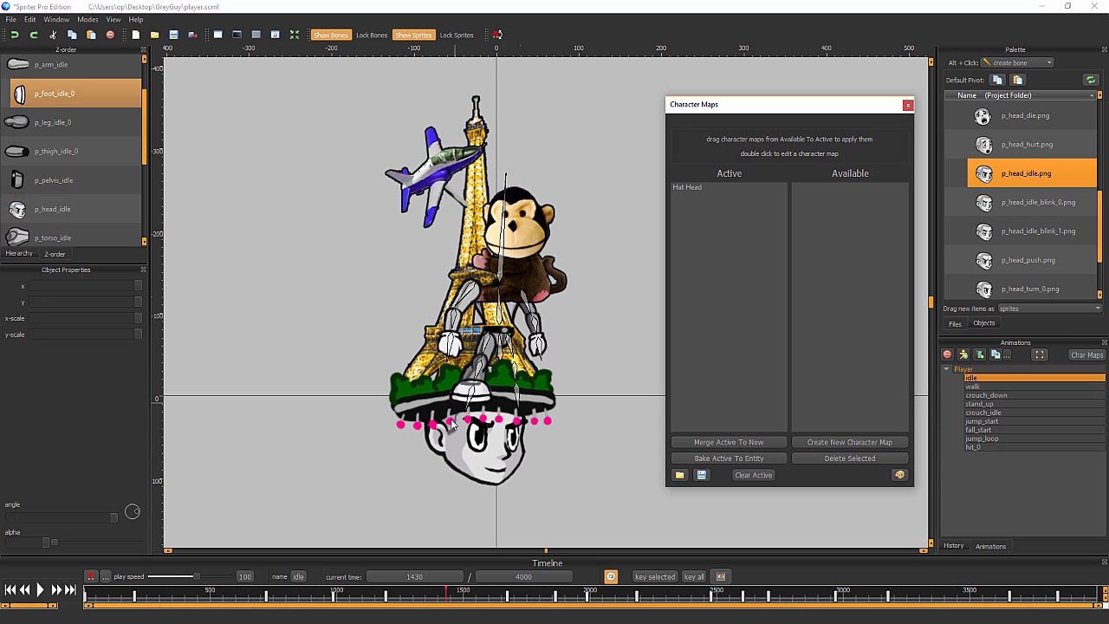
pyautogui.click(52, 208)
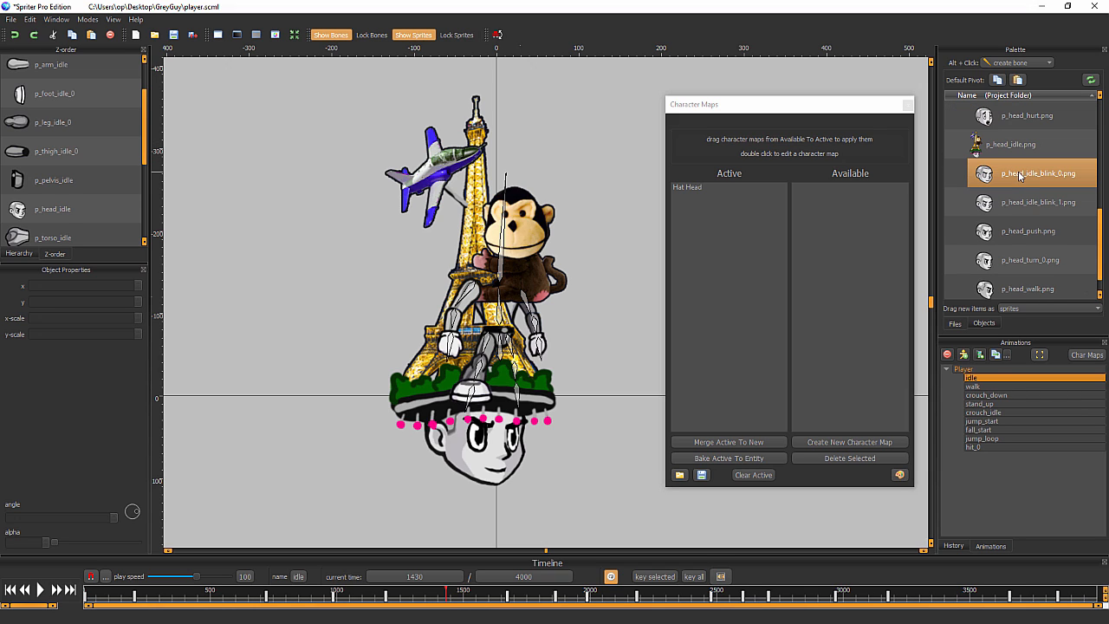
pyautogui.click(1010, 144)
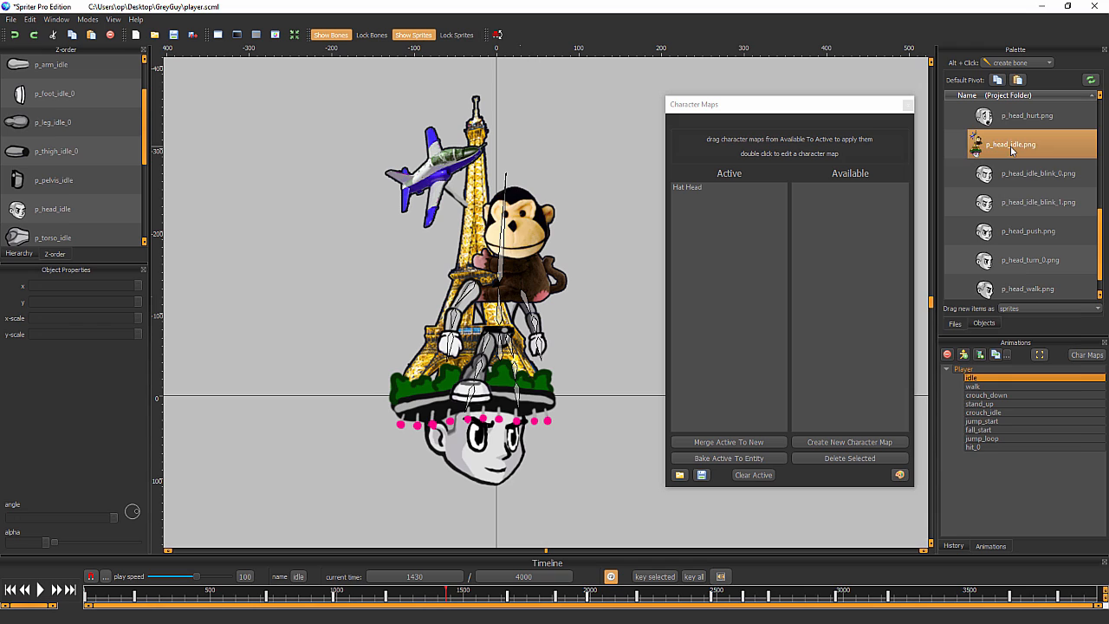
# - Edit the hat head idle image's default pivot, now at x 0.591, y 0.472
pyautogui.doubleClick(1010, 144)
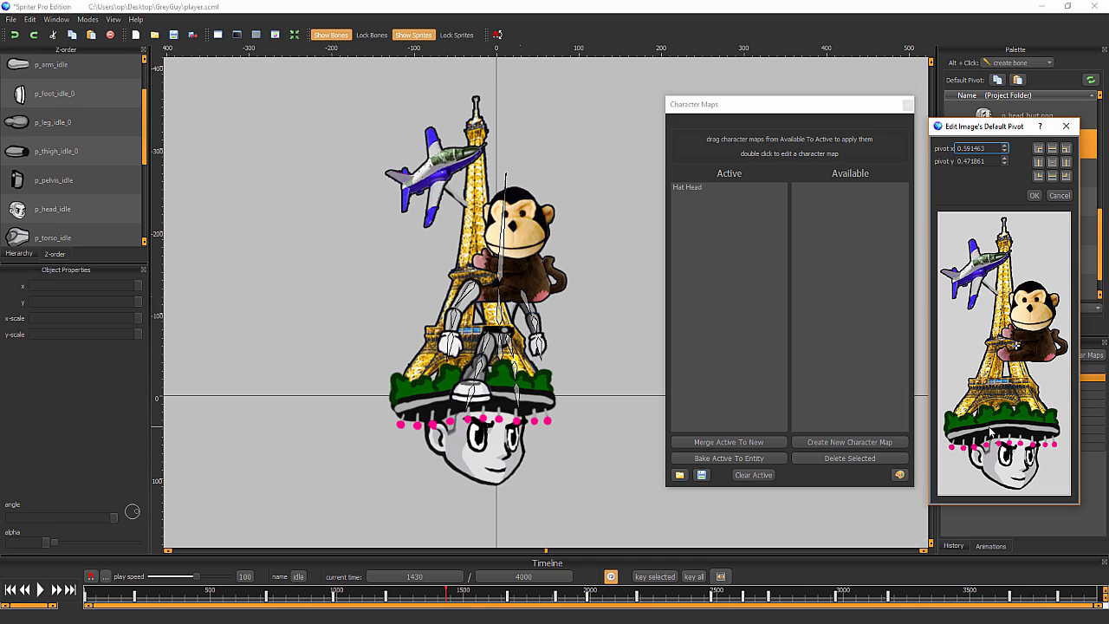
pyautogui.moveTo(694, 192)
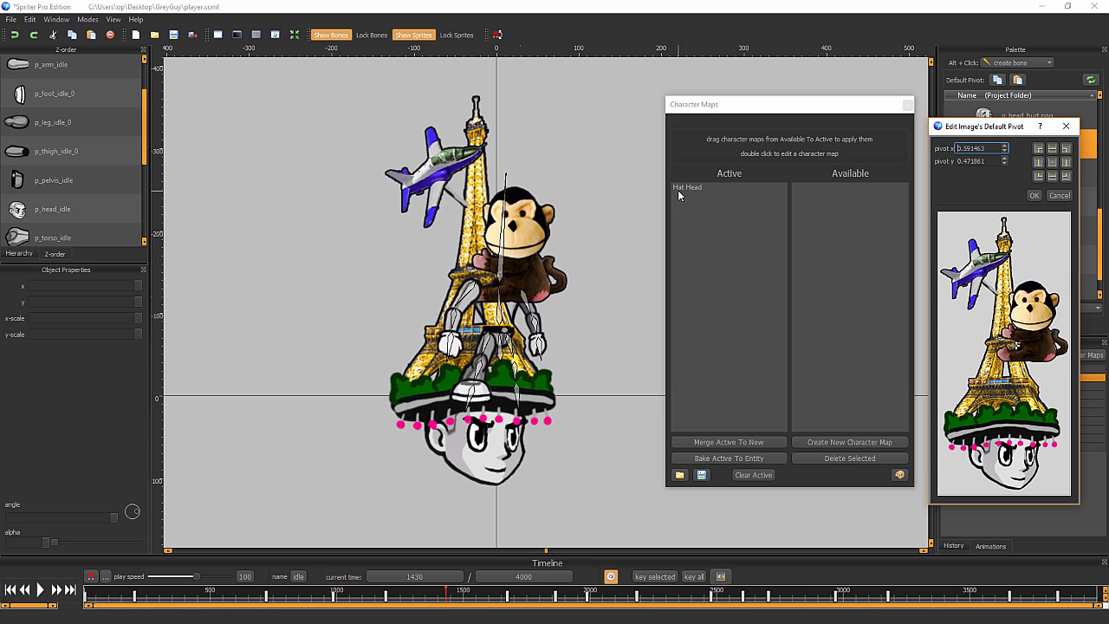
pyautogui.moveTo(778, 201)
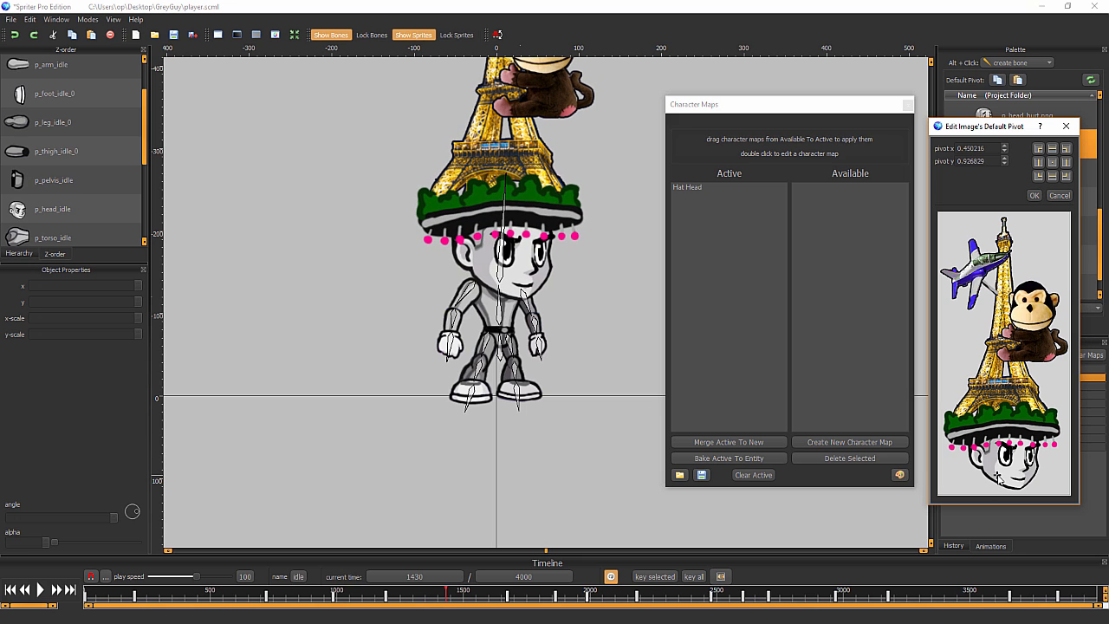
pyautogui.moveTo(582, 254)
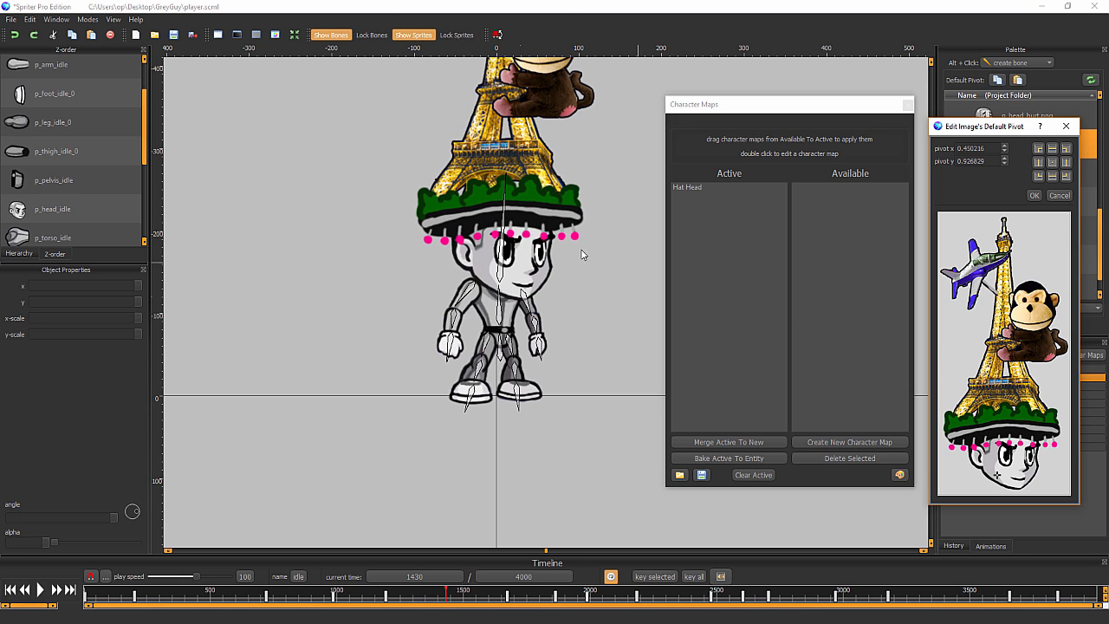
pyautogui.moveTo(986, 404)
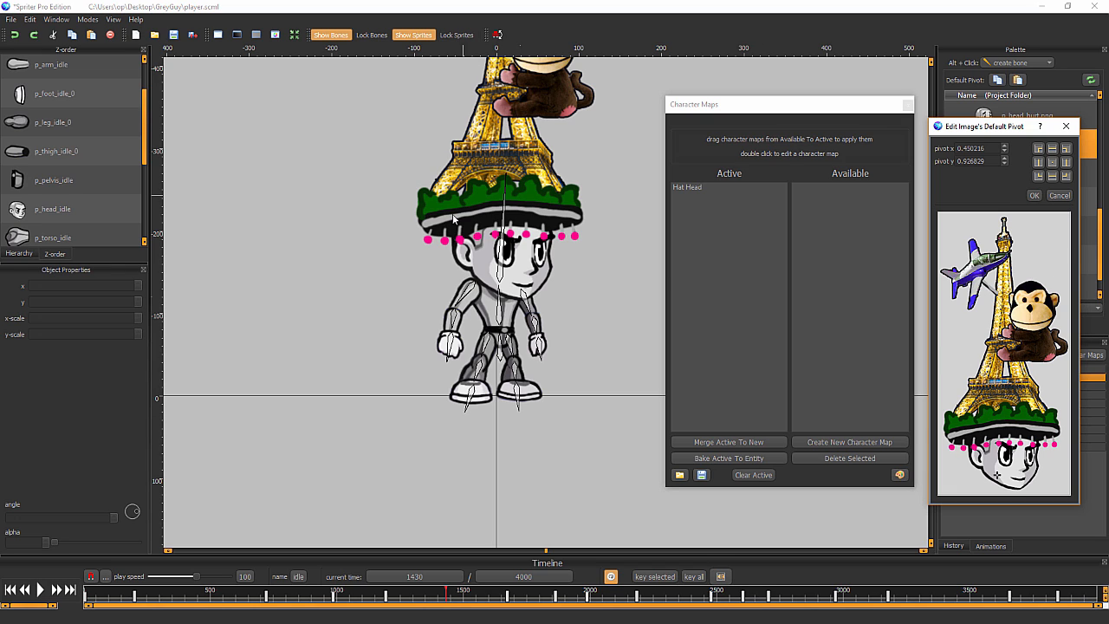
pyautogui.moveTo(959, 370)
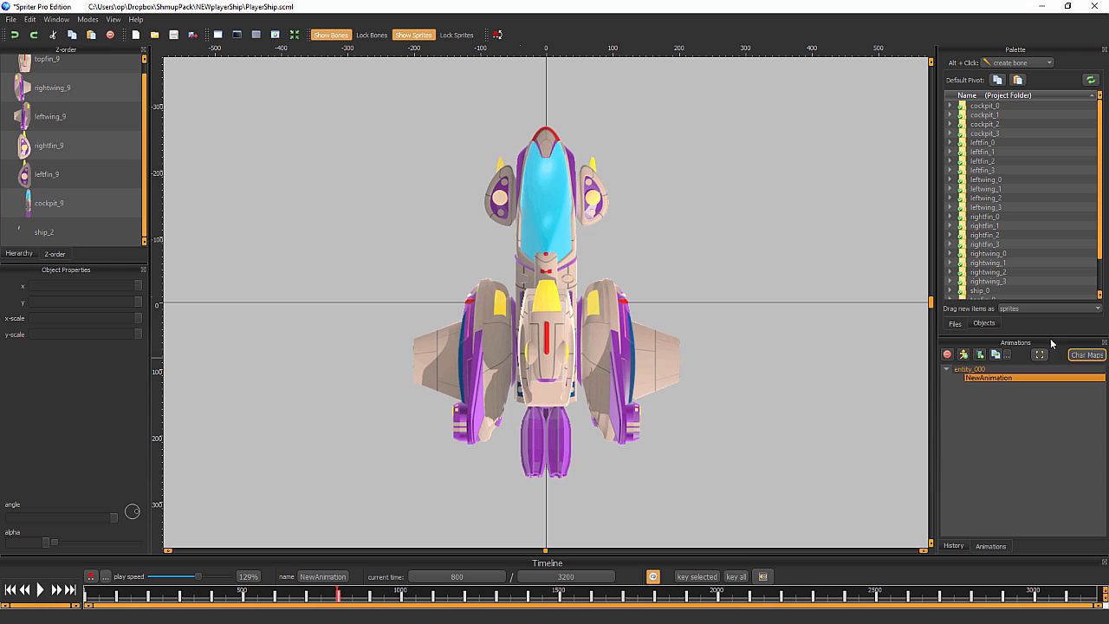
# - Show PlayerShip's Character Maps window listing its ship-part maps, none active
pyautogui.click(1087, 354)
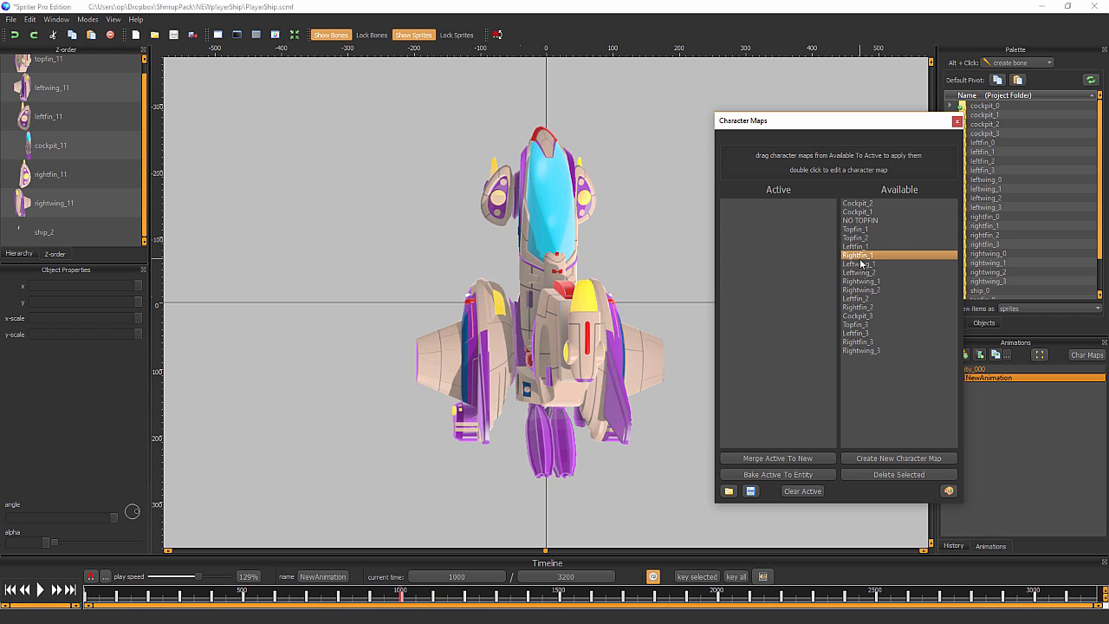
pyautogui.moveTo(852, 246); pyautogui.dragTo(777, 203)
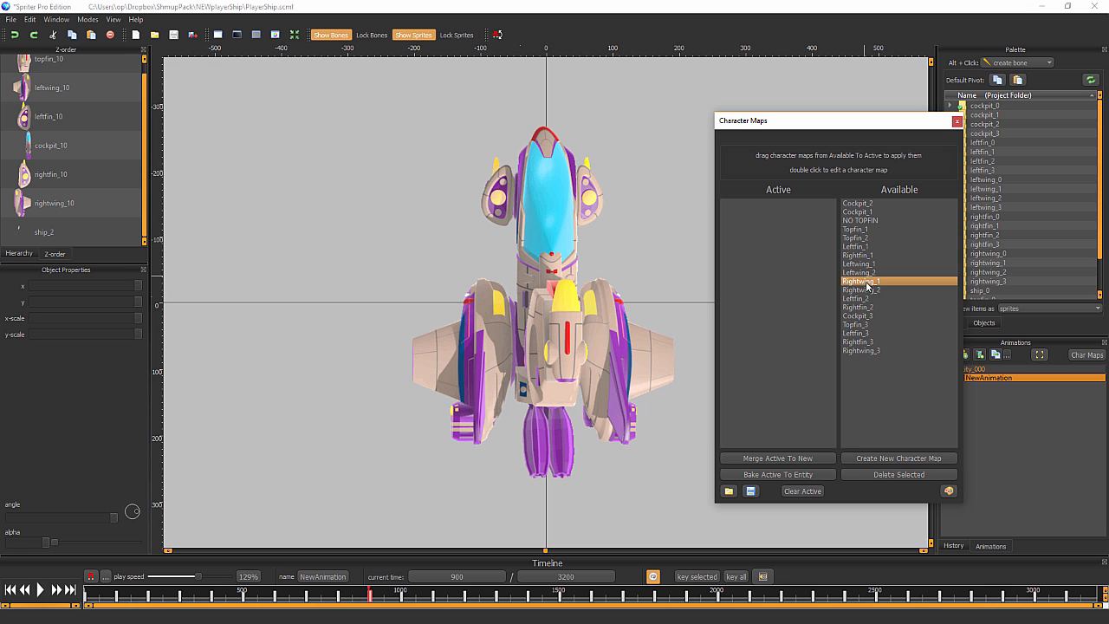
pyautogui.click(858, 307)
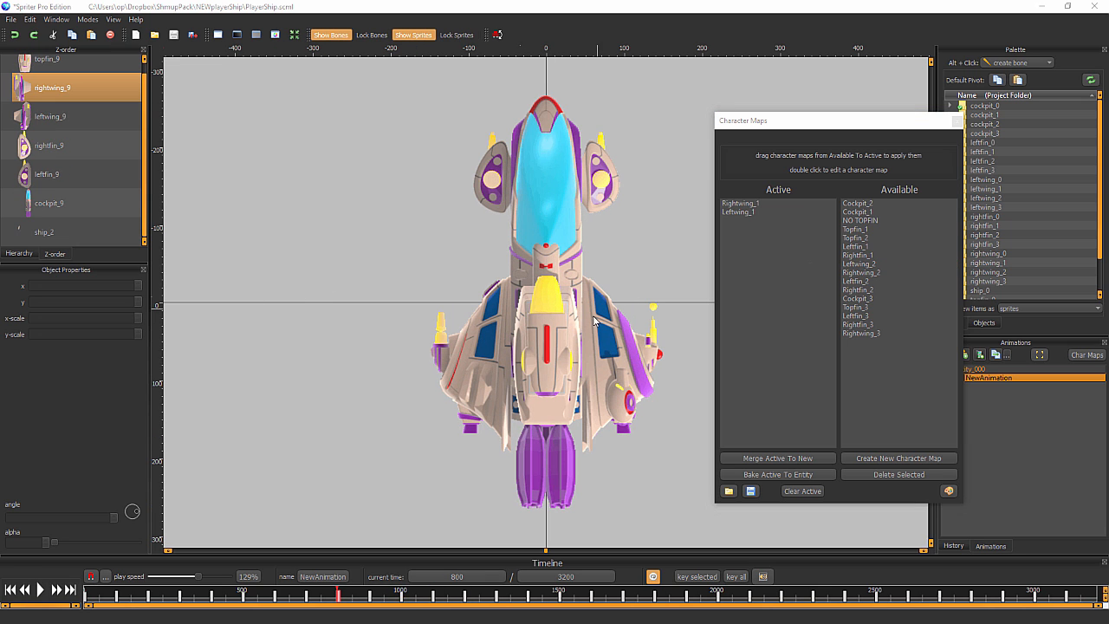
pyautogui.click(50, 116)
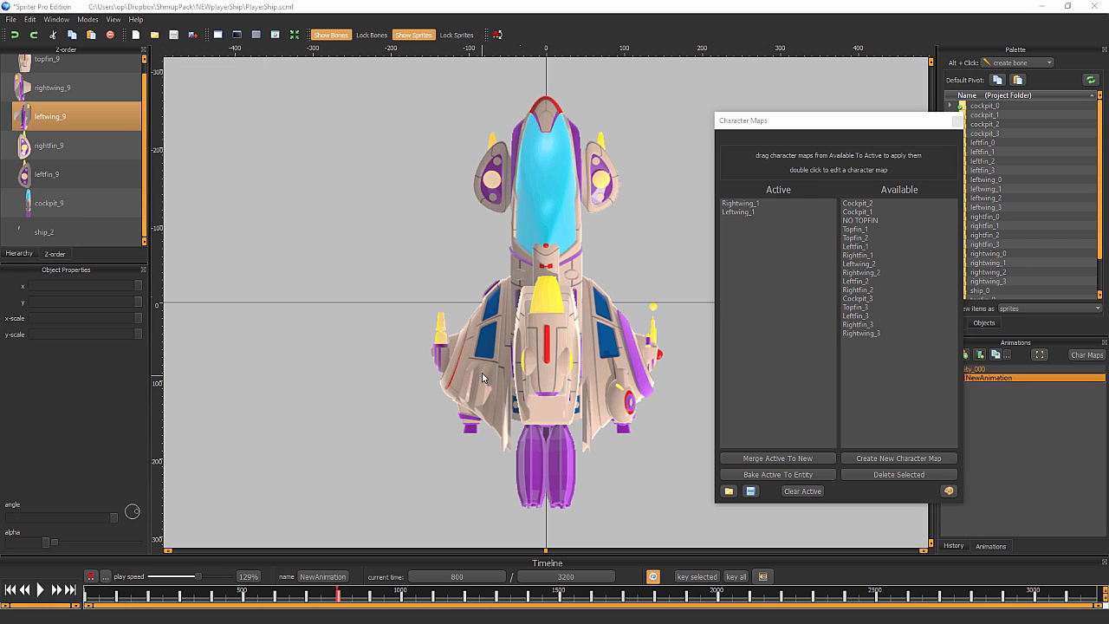
pyautogui.click(50, 203)
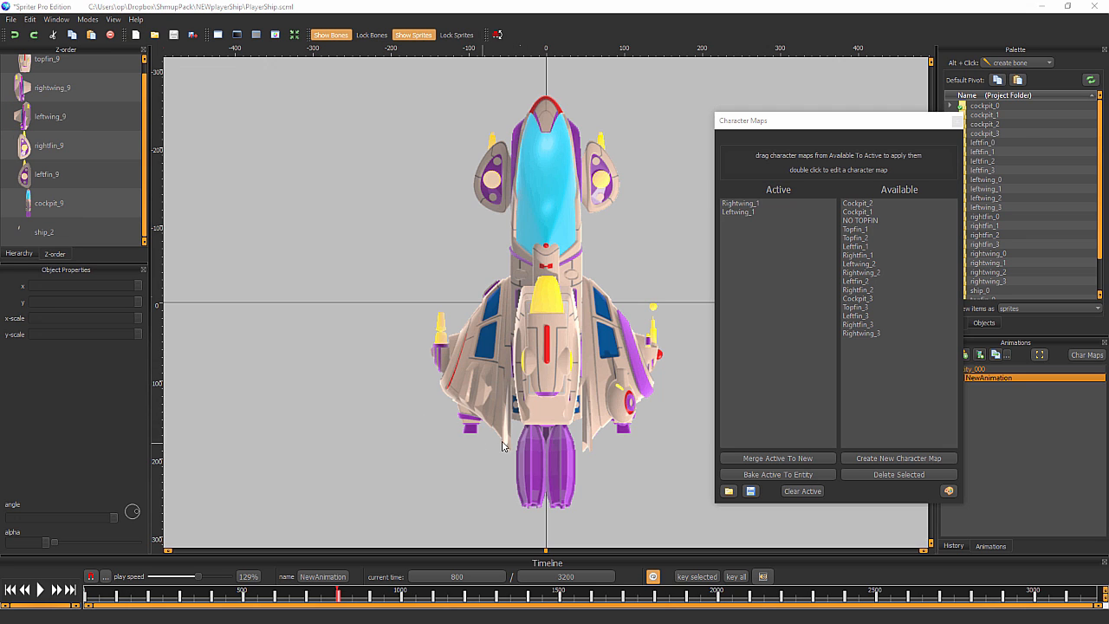
pyautogui.click(52, 61)
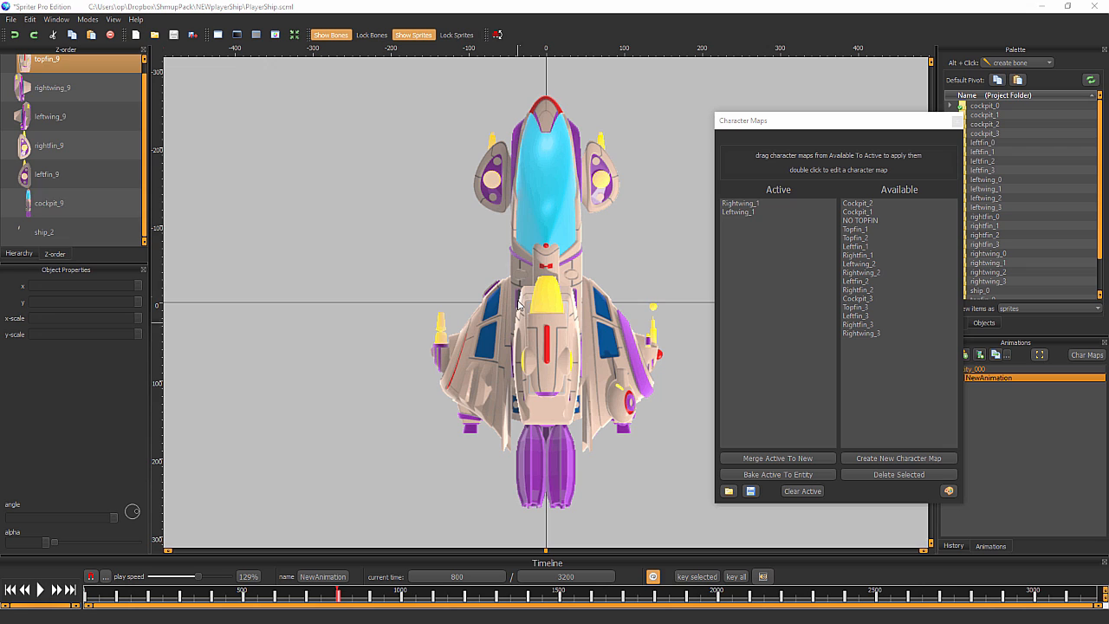
pyautogui.click(49, 203)
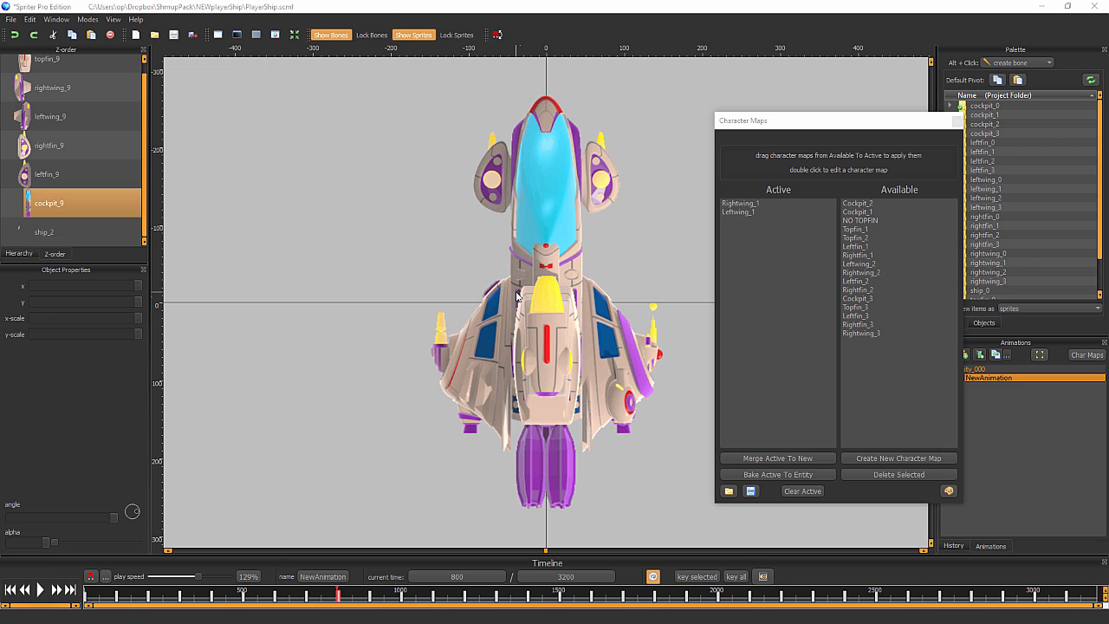
pyautogui.click(55, 117)
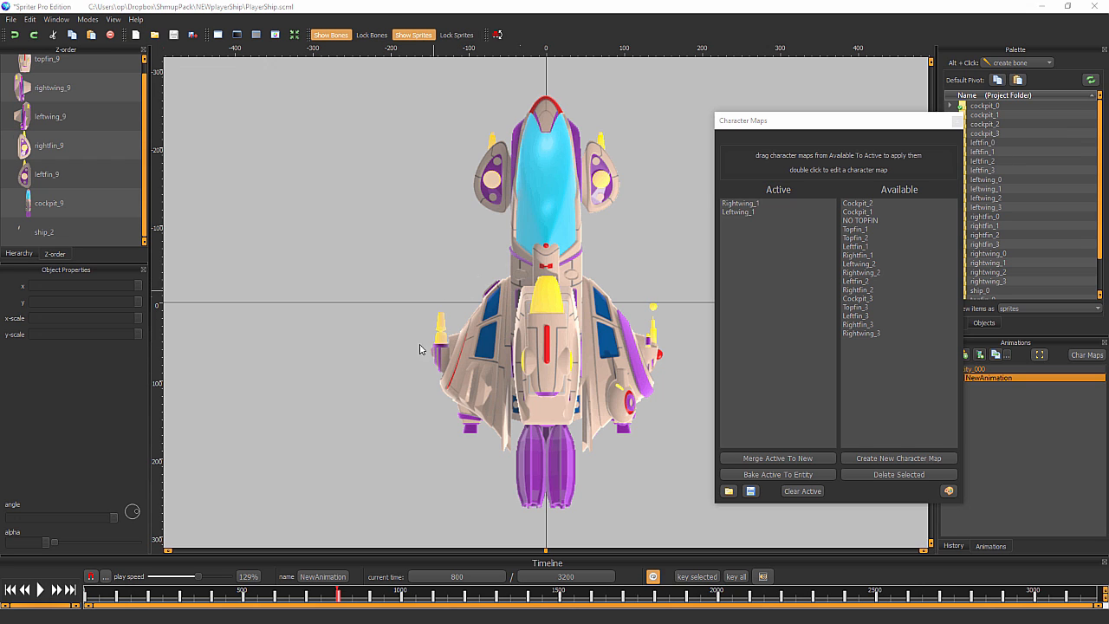
pyautogui.click(49, 59)
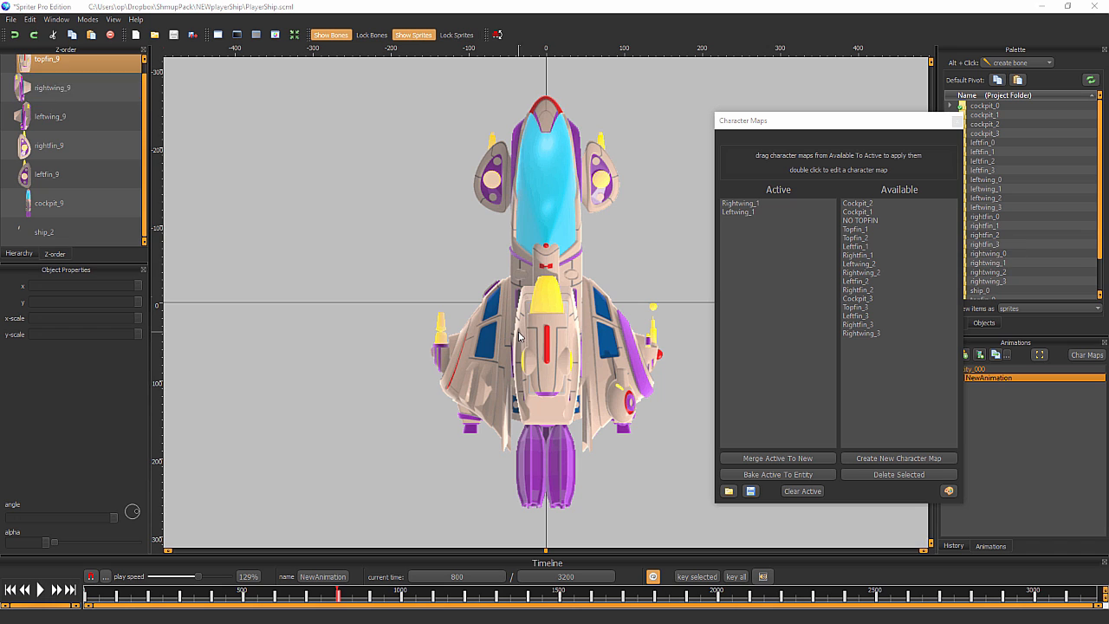
pyautogui.moveTo(523, 347)
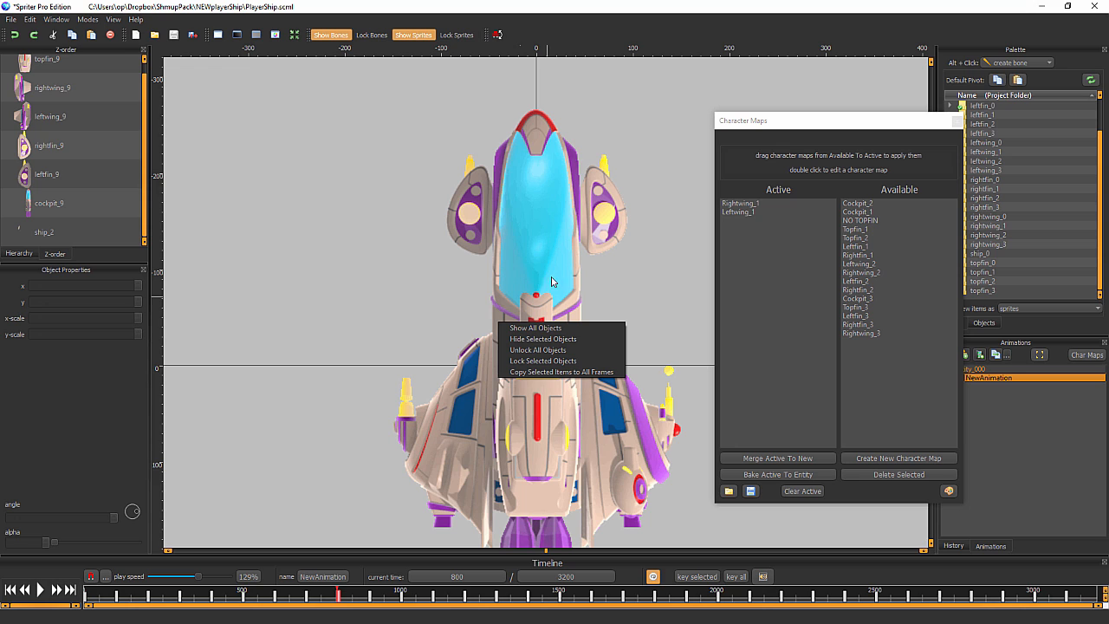
pyautogui.click(51, 203)
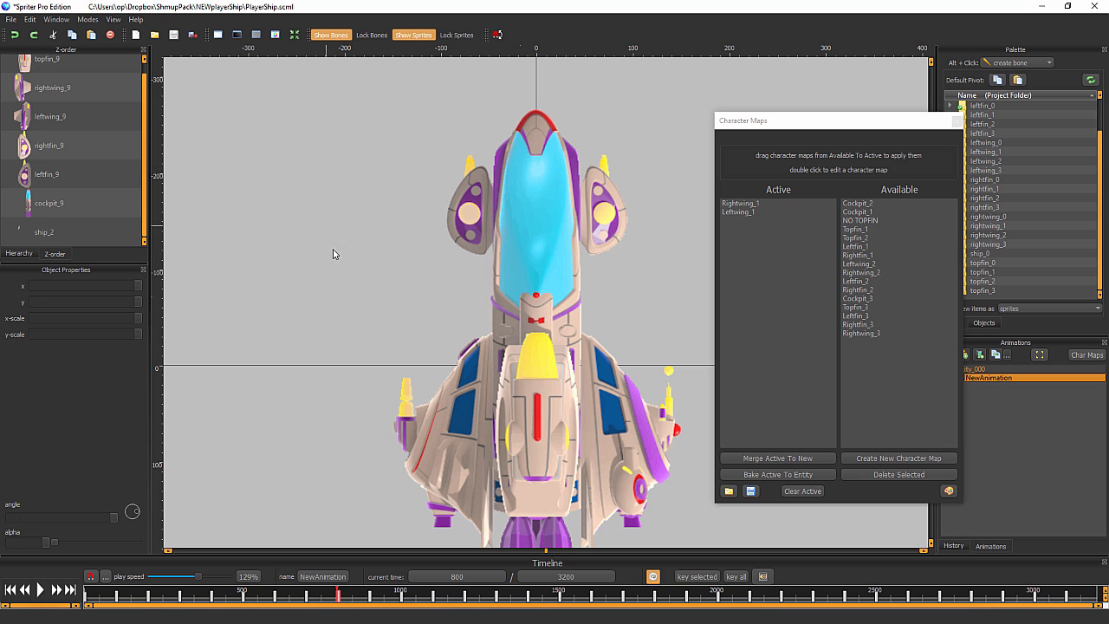
pyautogui.moveTo(472, 290)
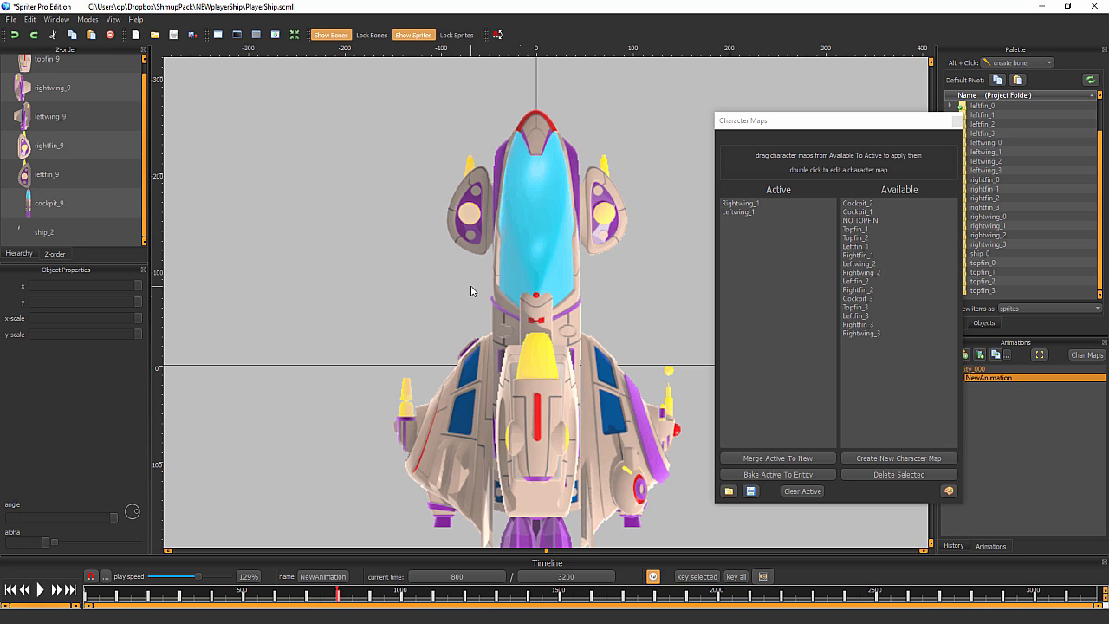
pyautogui.click(50, 144)
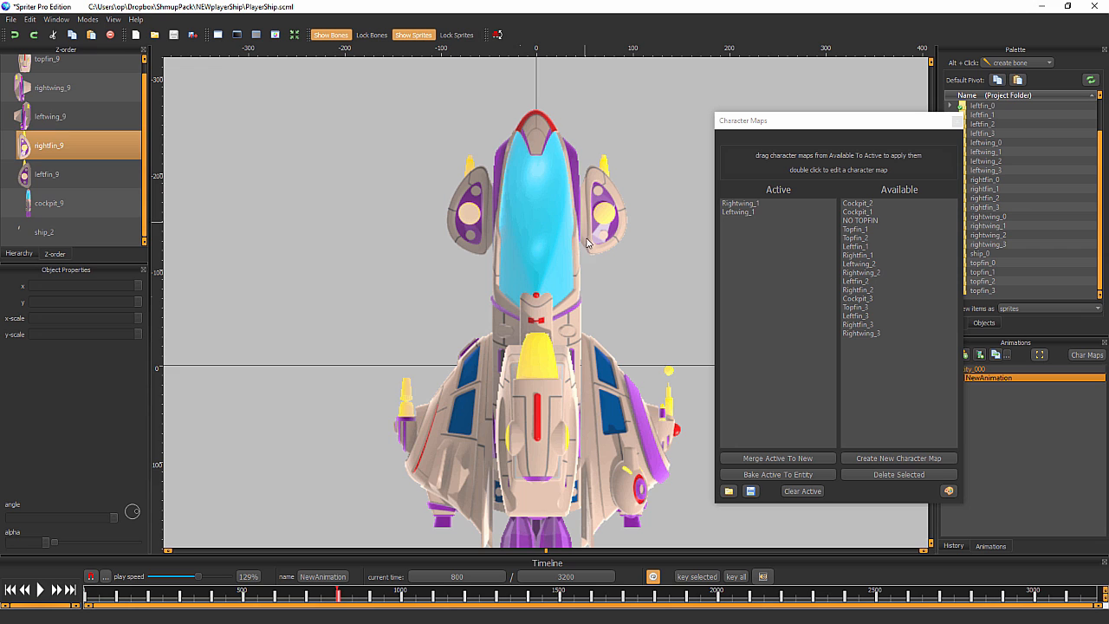
pyautogui.moveTo(622, 230)
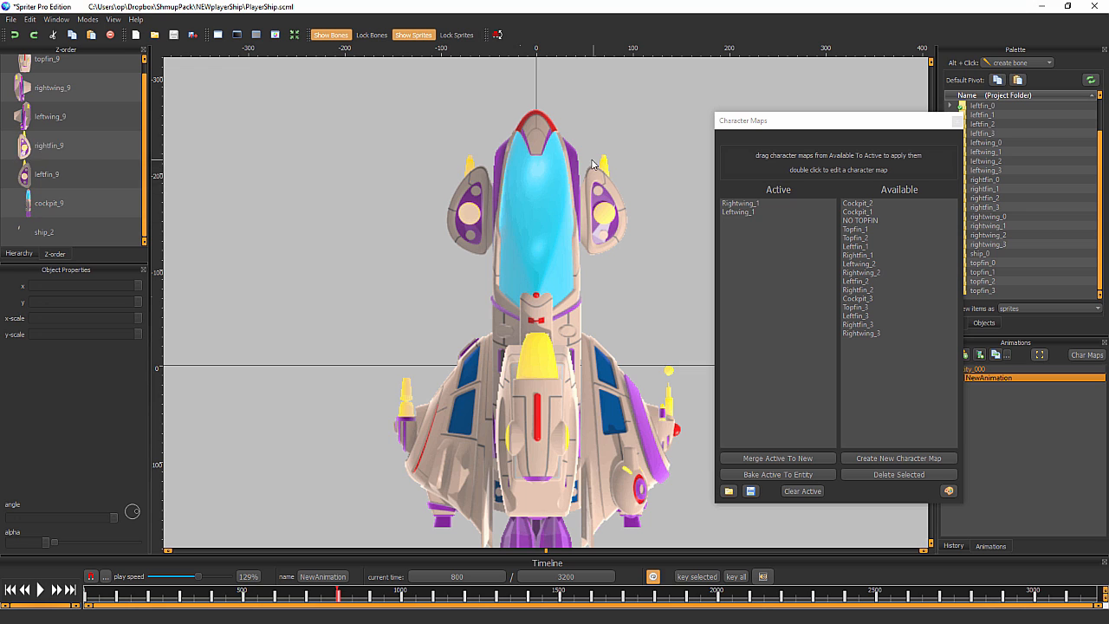
pyautogui.click(50, 145)
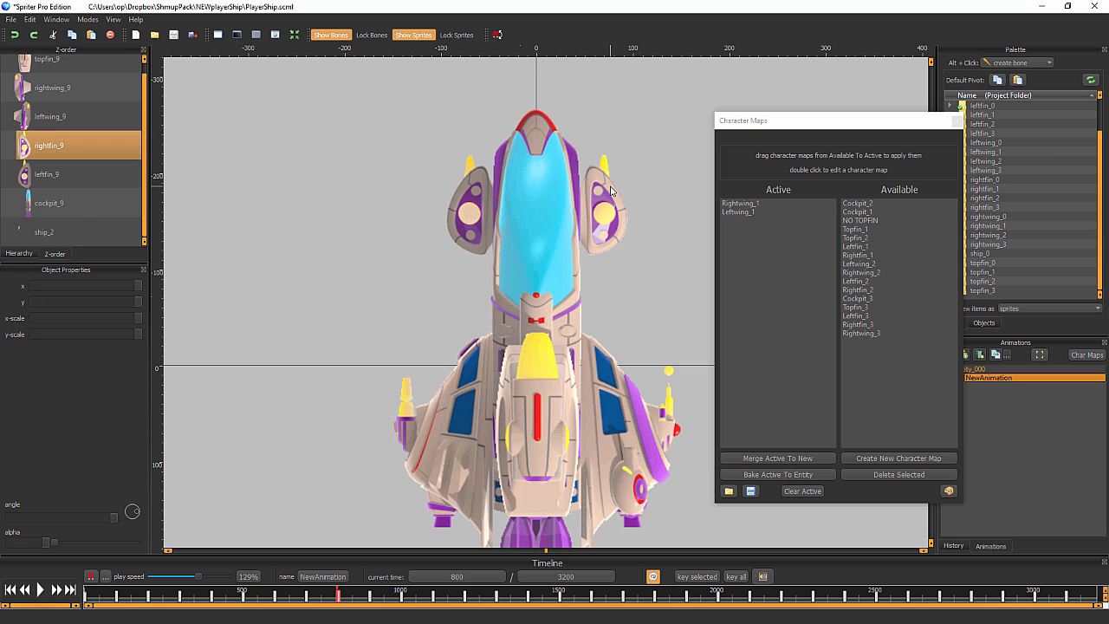
pyautogui.moveTo(812, 217)
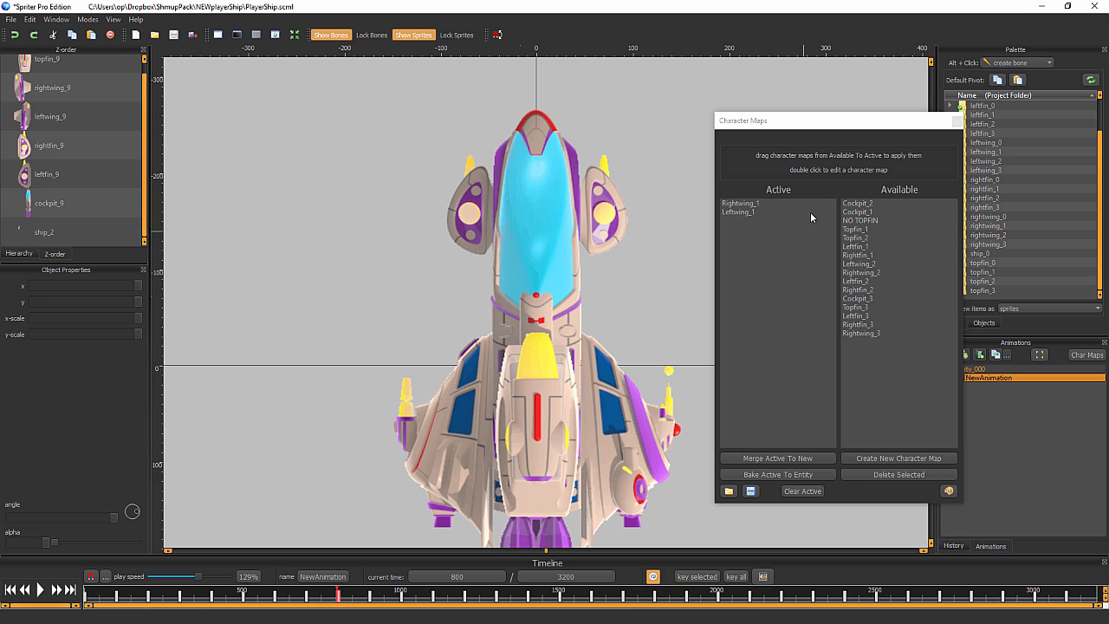
pyautogui.moveTo(656, 253)
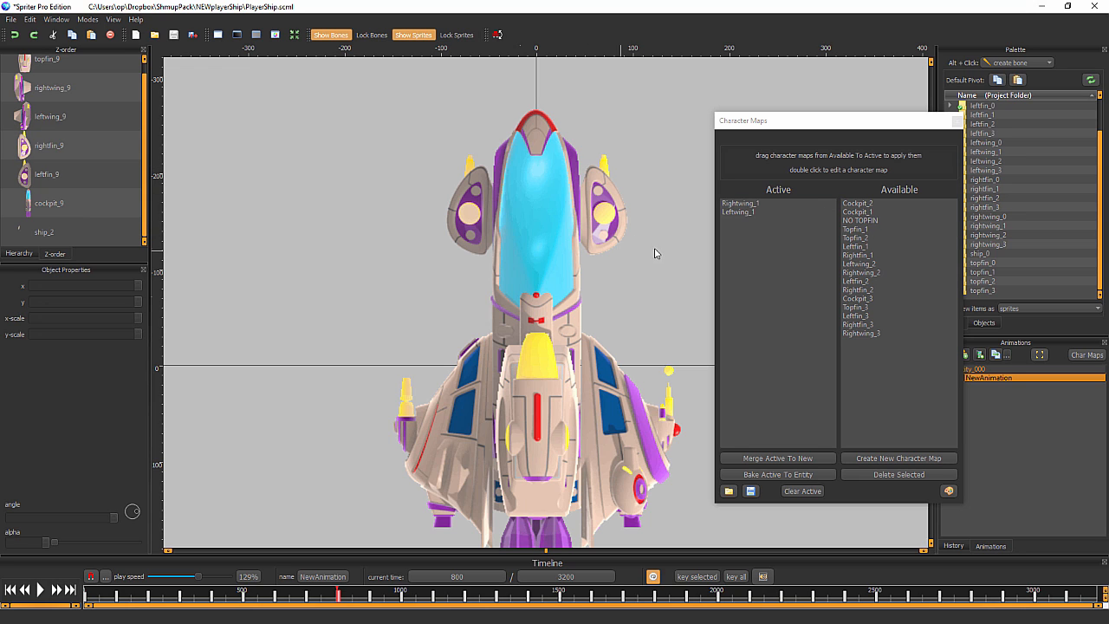
# - Activate the Rightfin_3 character map and expand the rightfin_3 image folder in the Palette
pyautogui.click(859, 333)
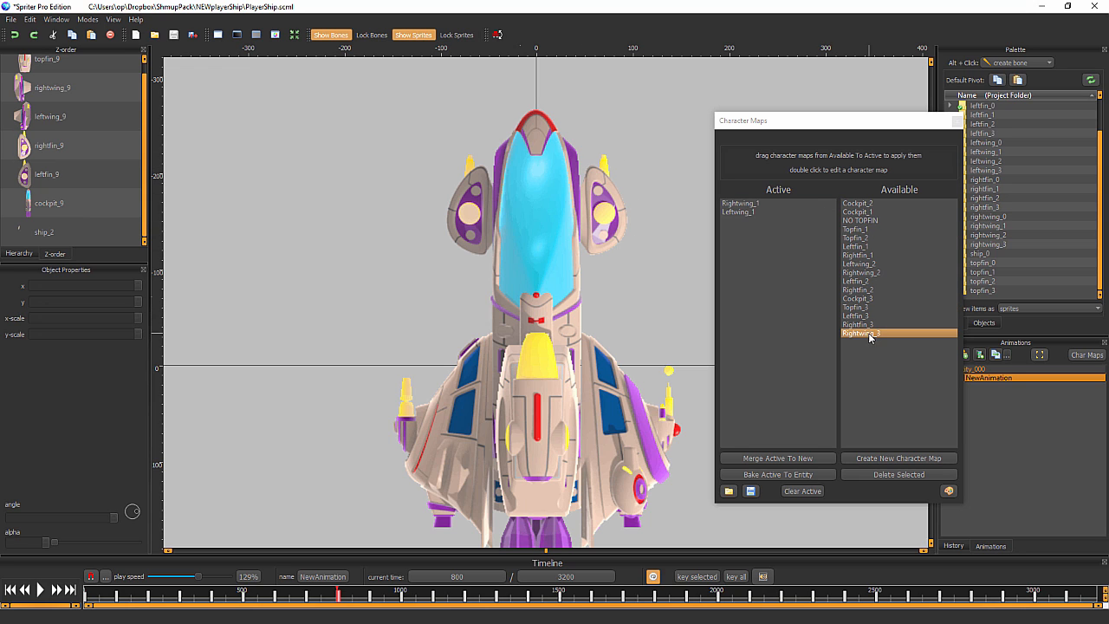
pyautogui.moveTo(860, 333); pyautogui.dragTo(767, 278)
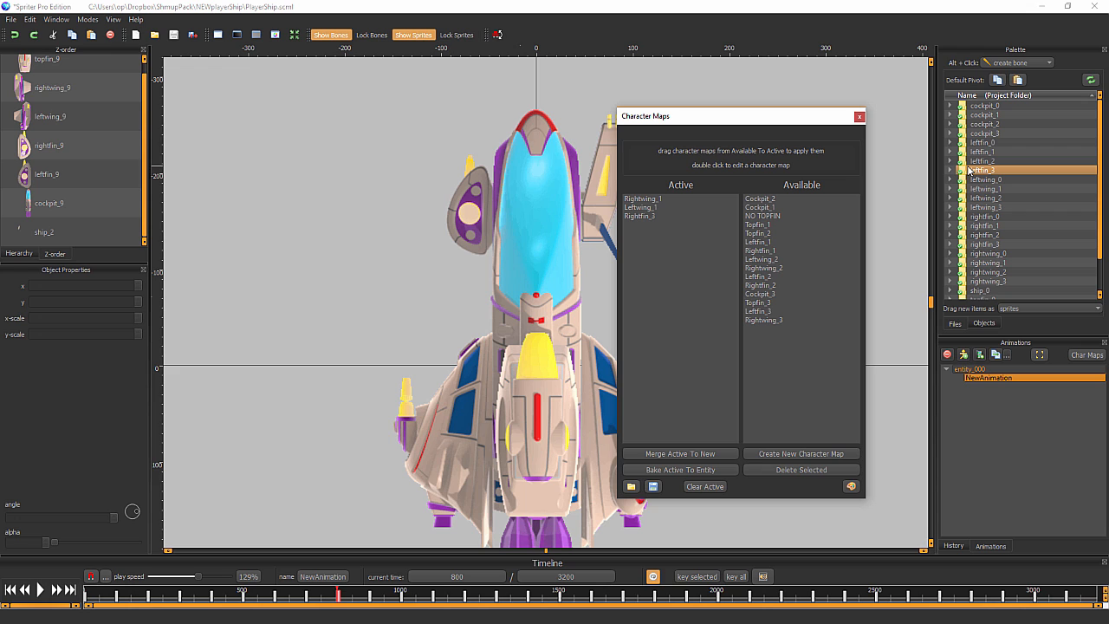
pyautogui.click(985, 235)
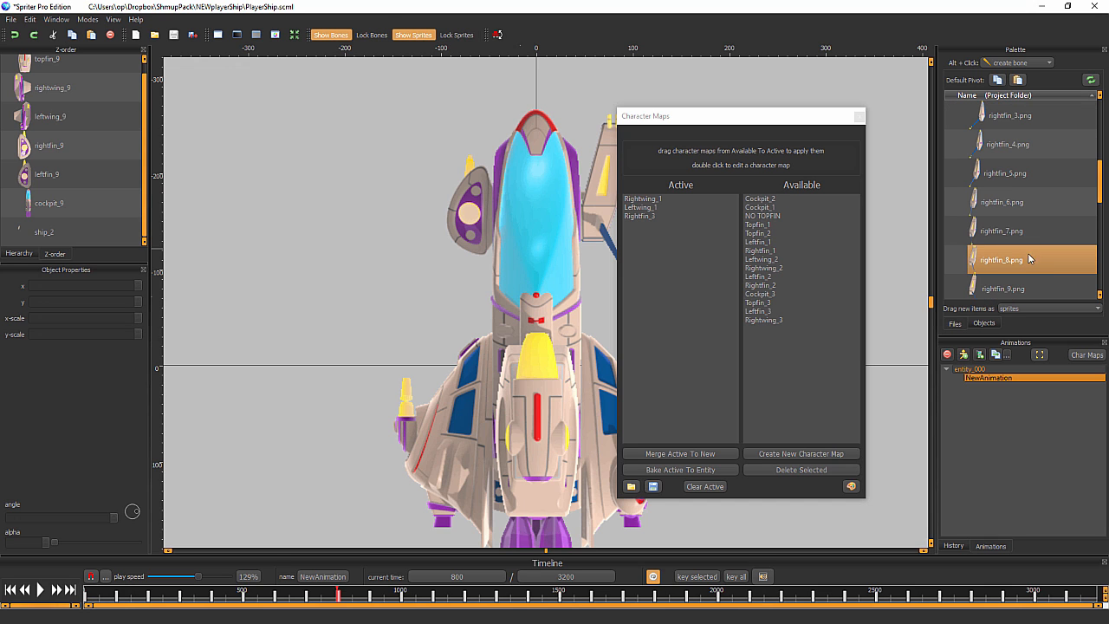
pyautogui.doubleClick(1009, 259)
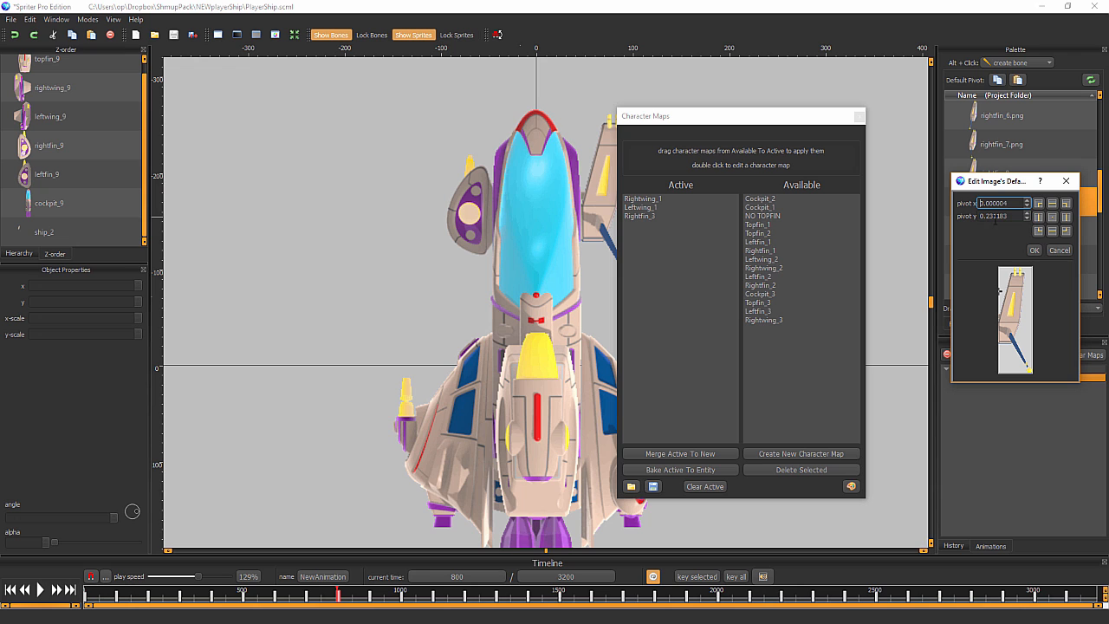
pyautogui.click(1032, 249)
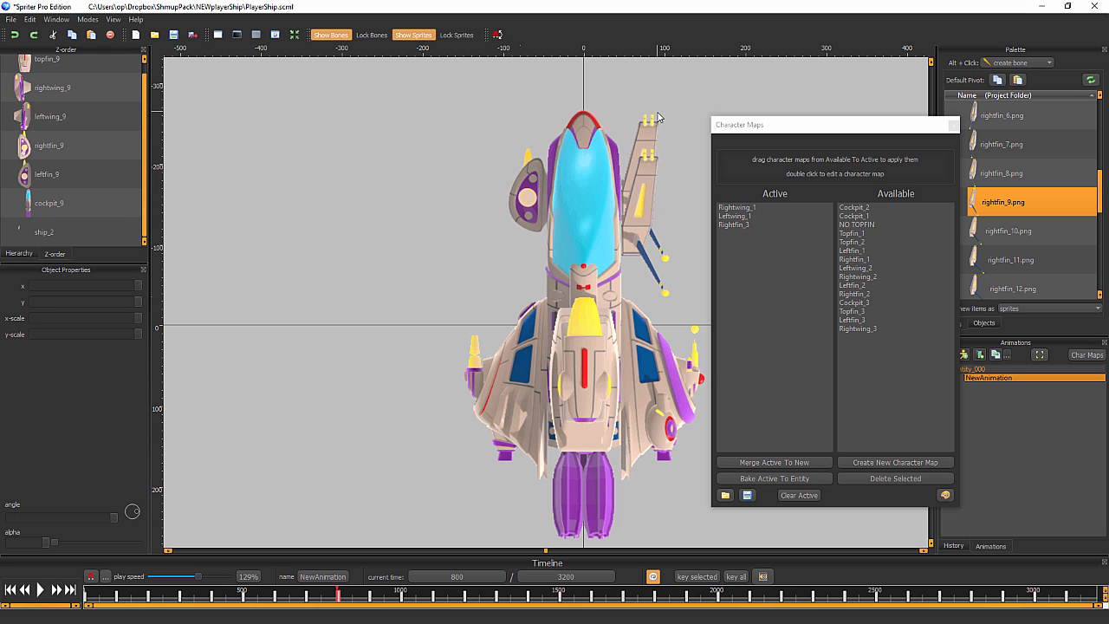
pyautogui.click(52, 144)
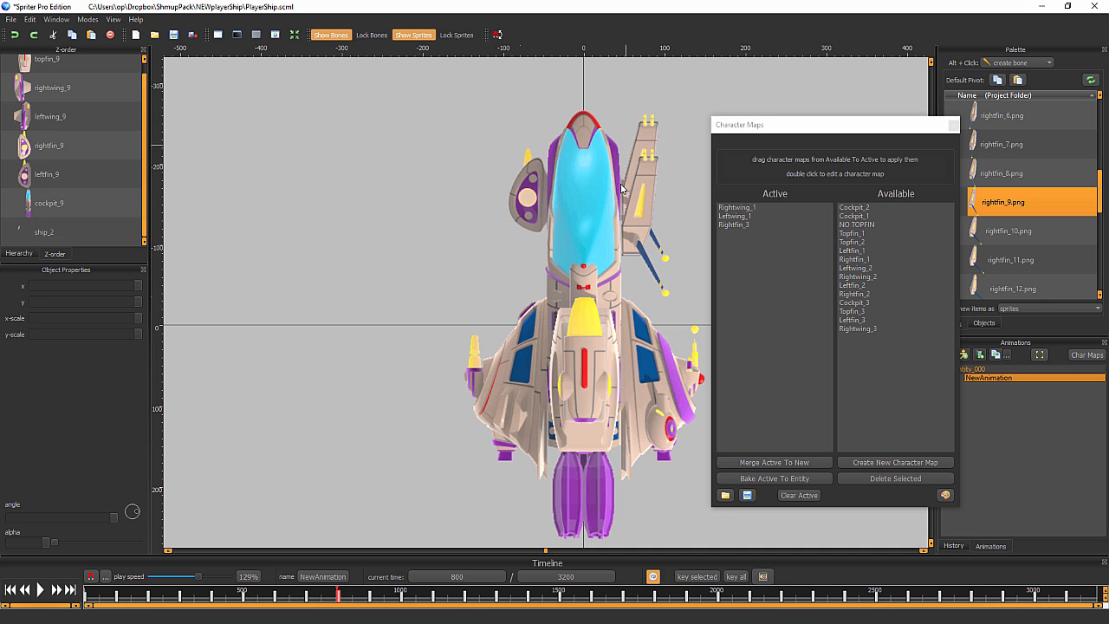
pyautogui.click(52, 145)
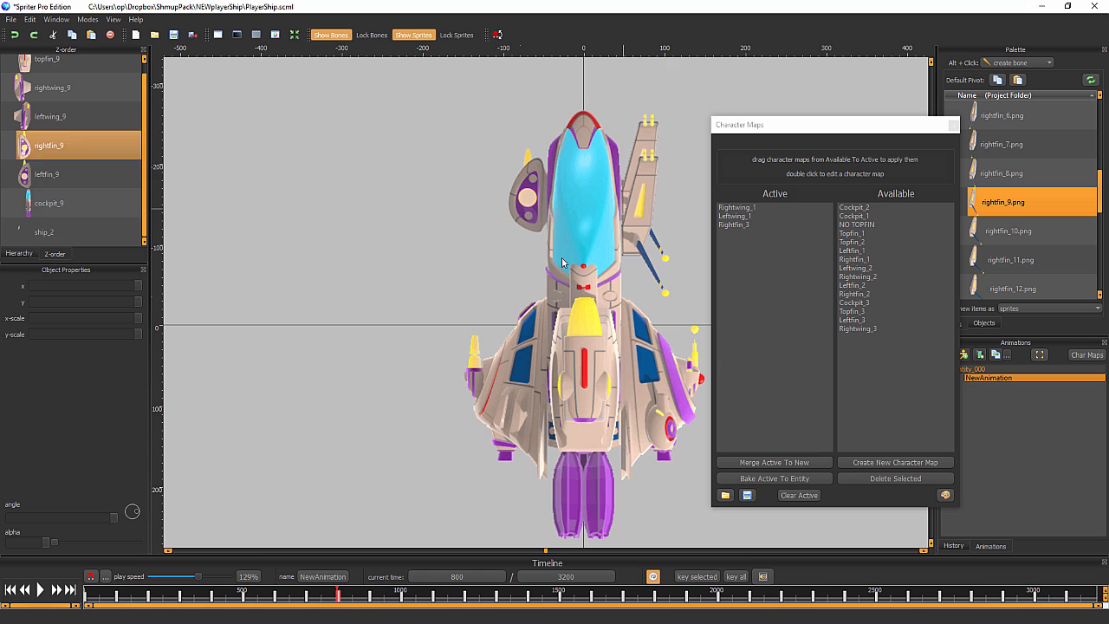
pyautogui.rightClick(564, 261)
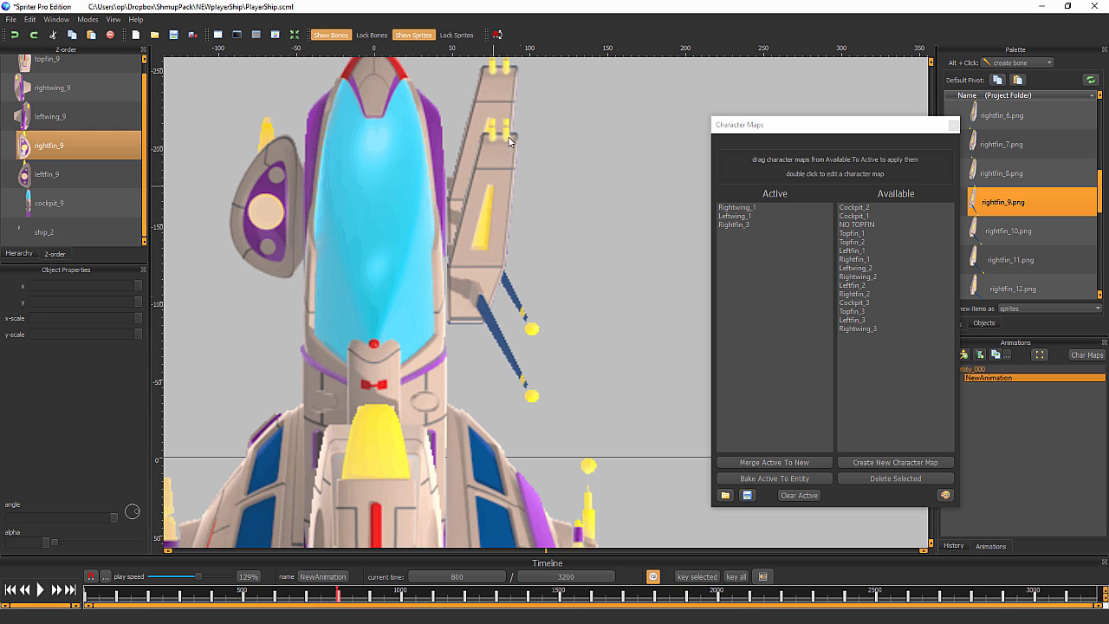
pyautogui.click(52, 87)
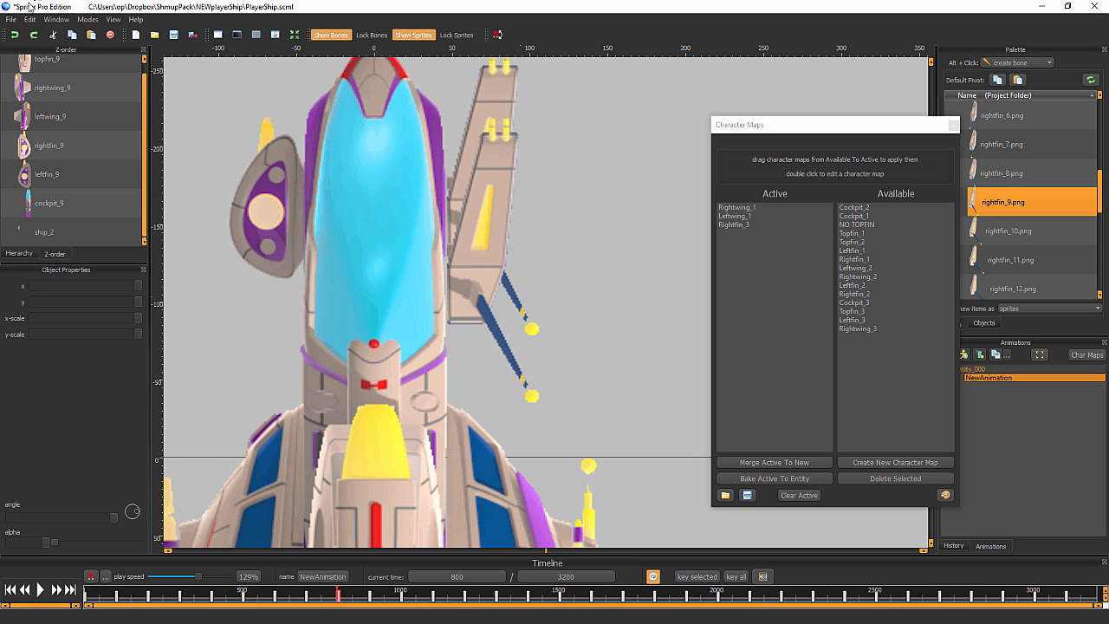
pyautogui.click(86, 21)
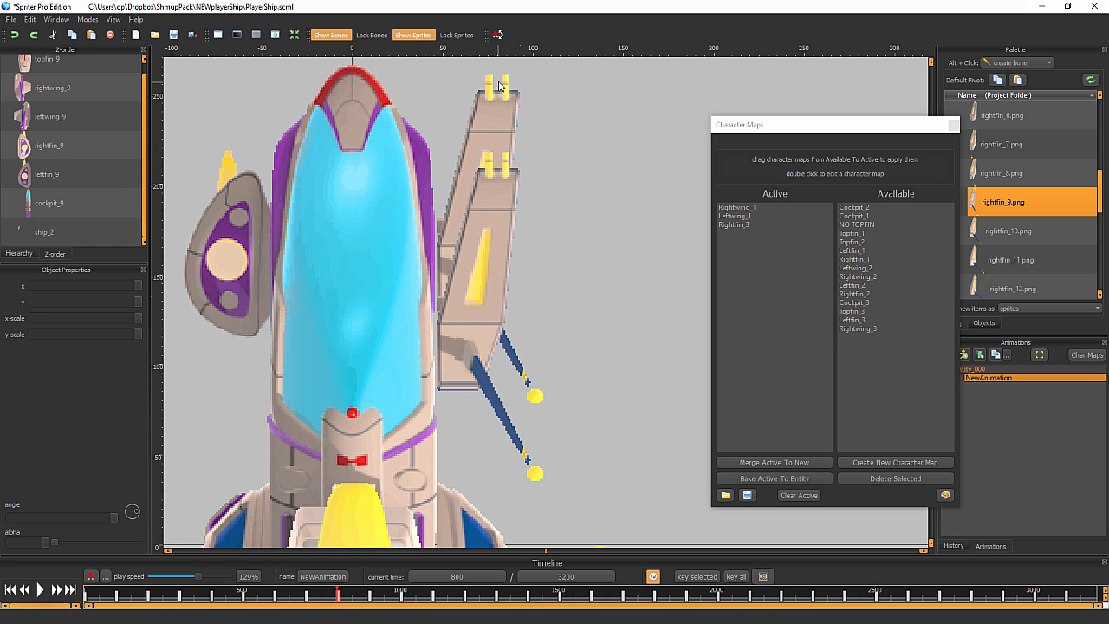
pyautogui.moveTo(1027, 259)
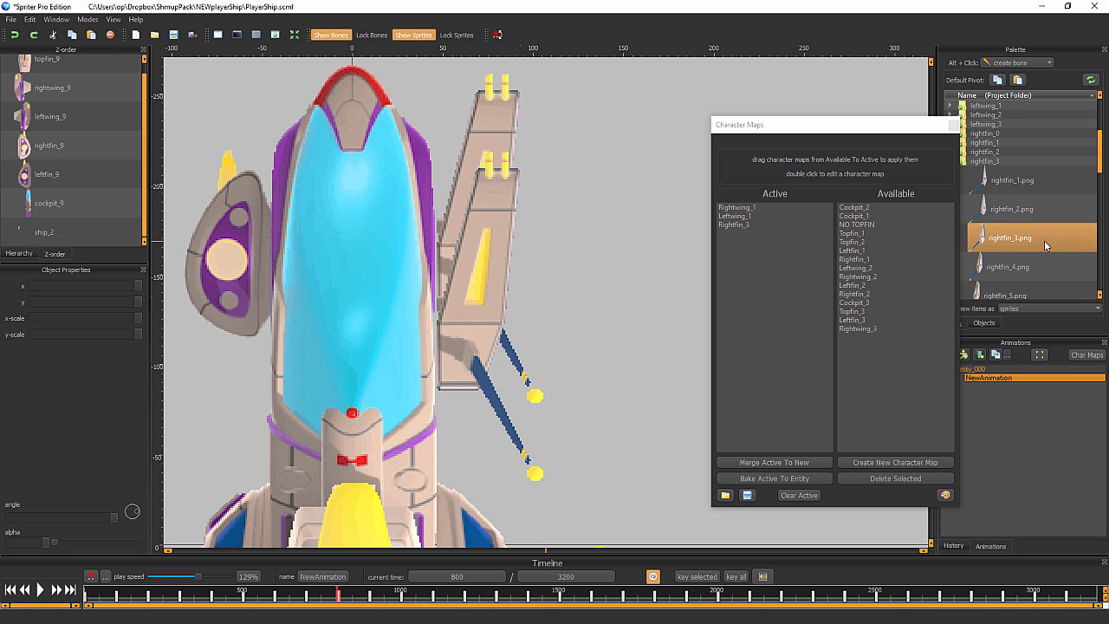
pyautogui.scroll(-3)
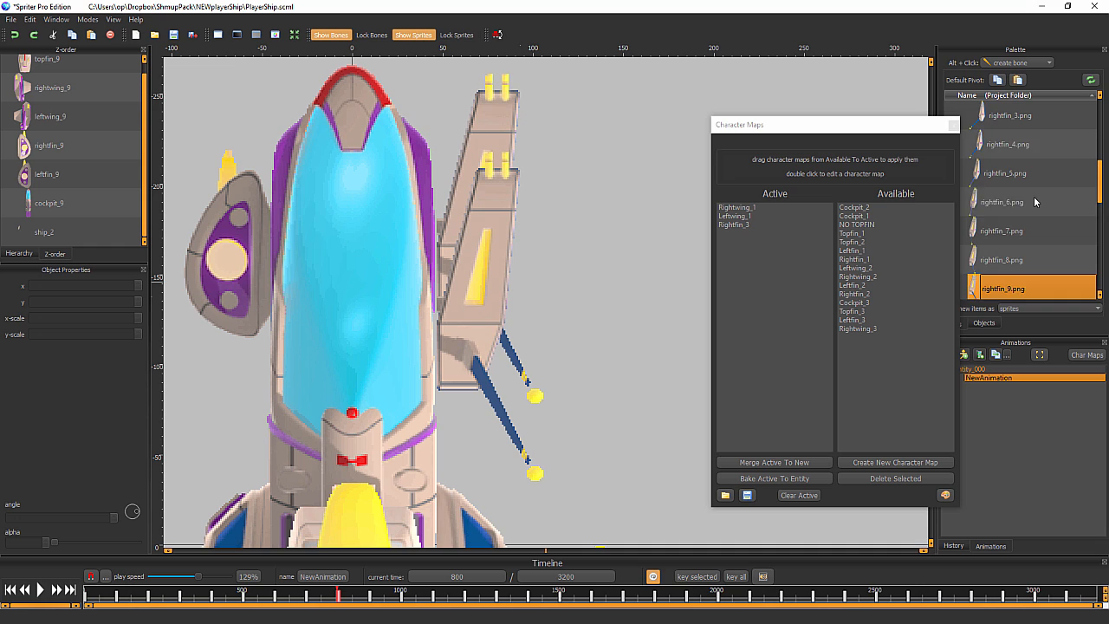
pyautogui.scroll(-3)
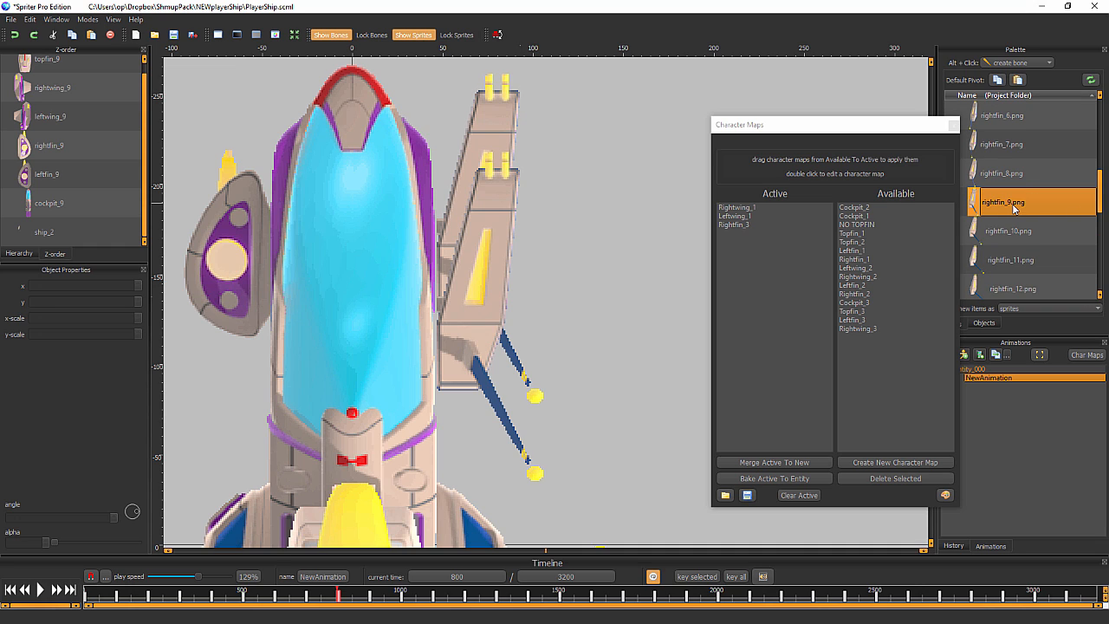
# - Move rightfin_9.png's default pivot so the fin aligns with the guide fin
pyautogui.doubleClick(1015, 202)
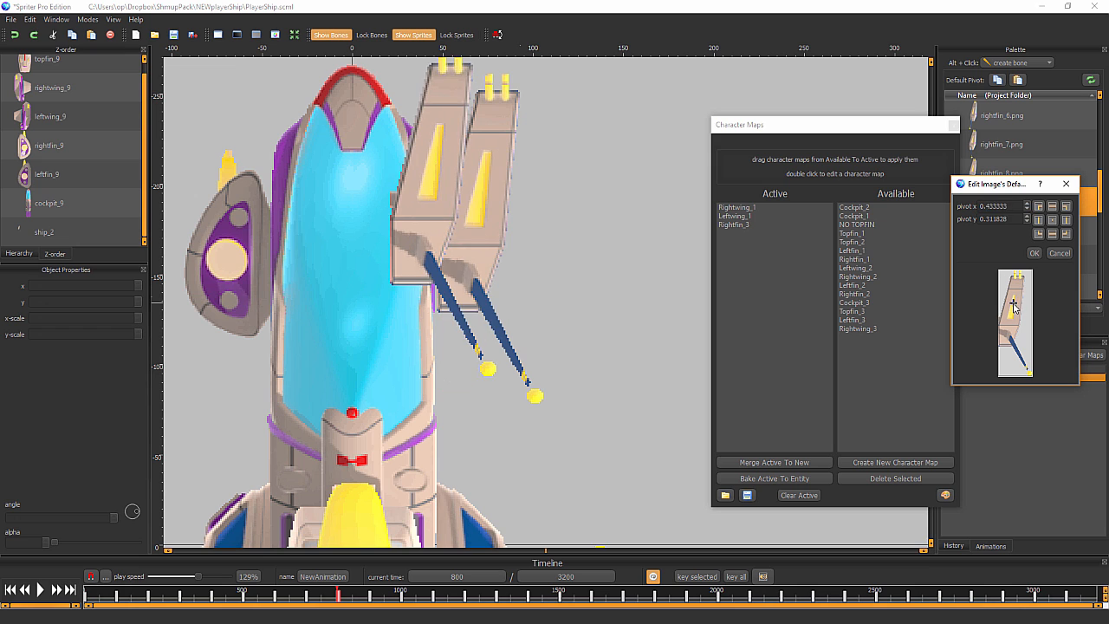
pyautogui.moveTo(1014, 308); pyautogui.dragTo(995, 291)
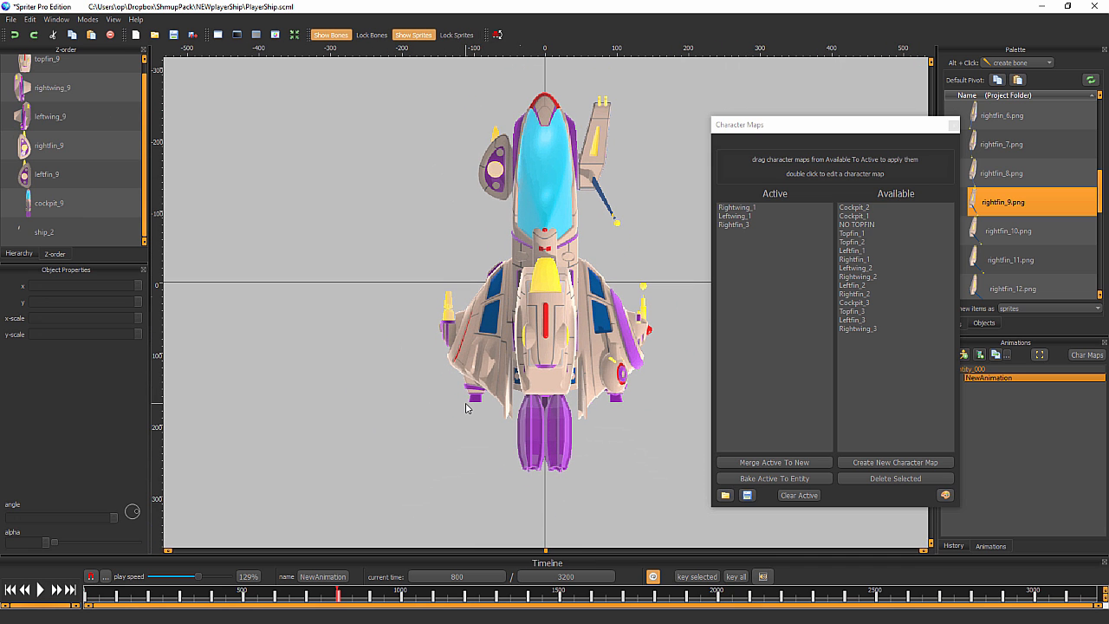
pyautogui.moveTo(415, 381)
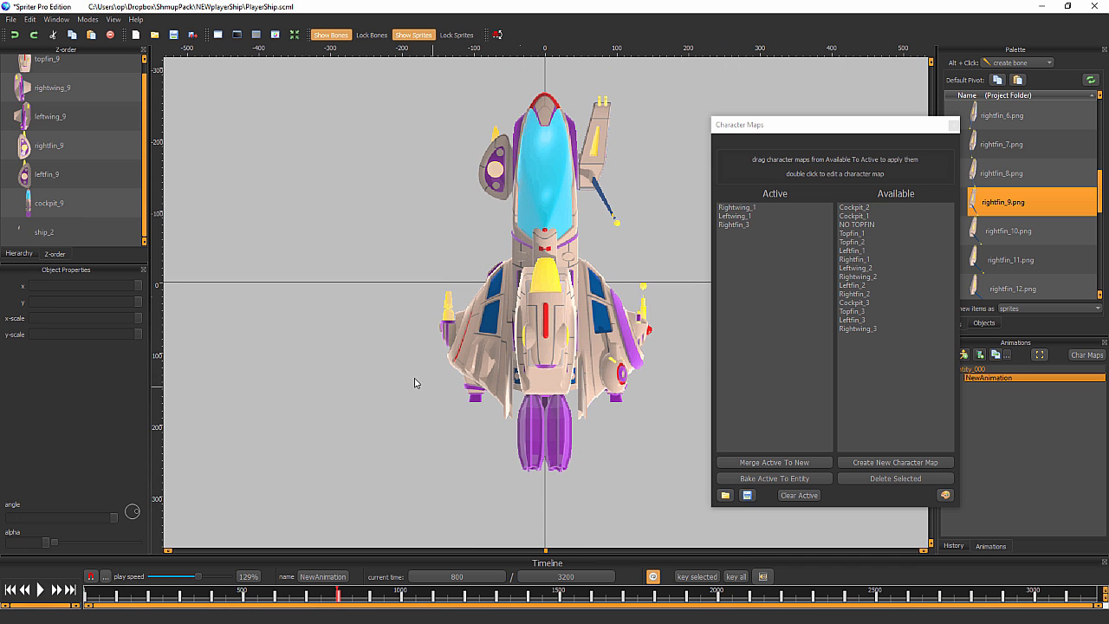